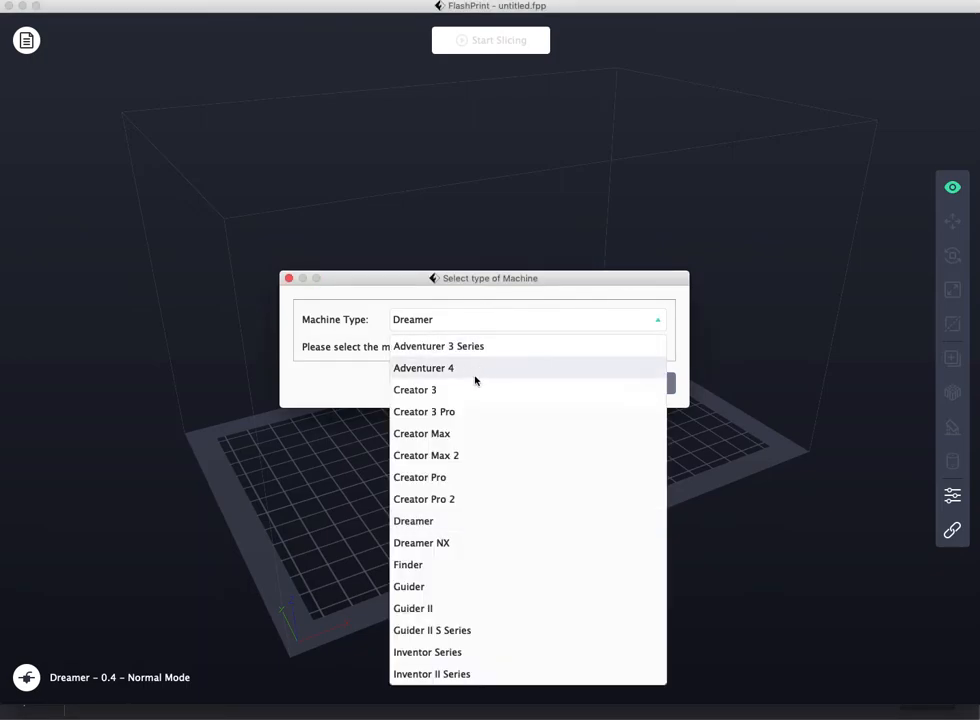
Choose Finder as the machine type and confirm the selection.
{"action": "left_click", "coordinate": [408, 564]}
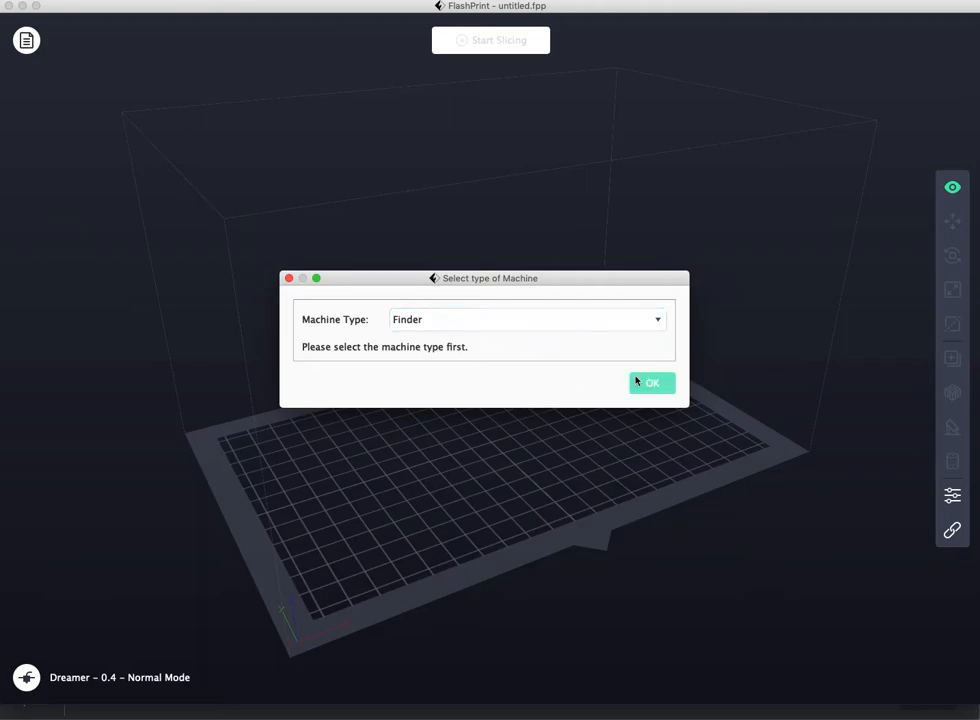
{"action": "left_click", "coordinate": [652, 384]}
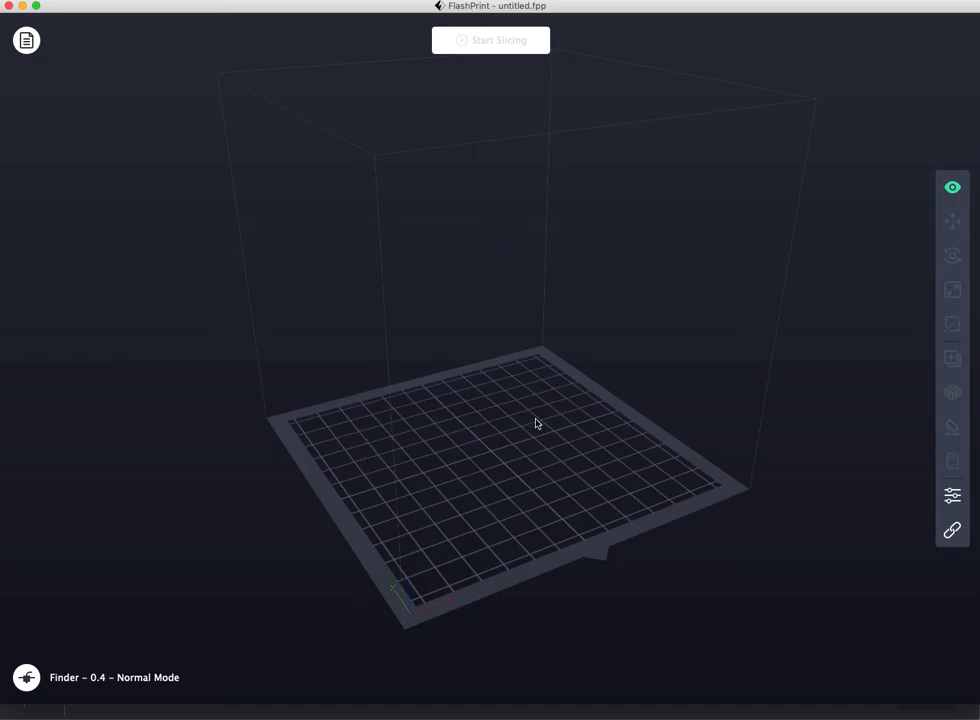
{"action": "mouse_move", "coordinate": [232, 246]}
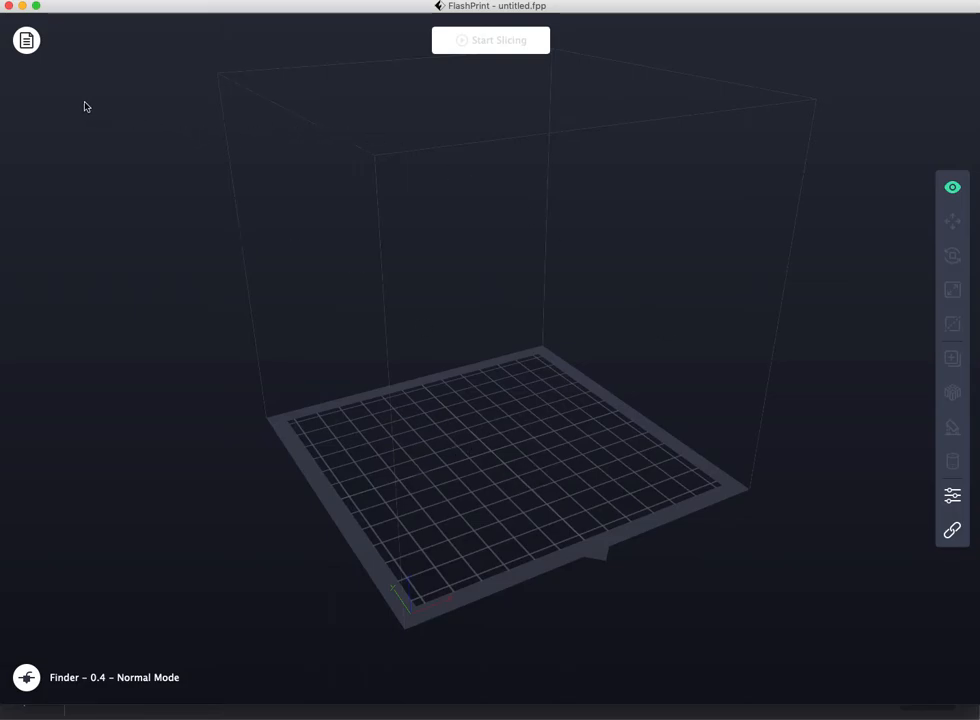
{"action": "mouse_move", "coordinate": [148, 528]}
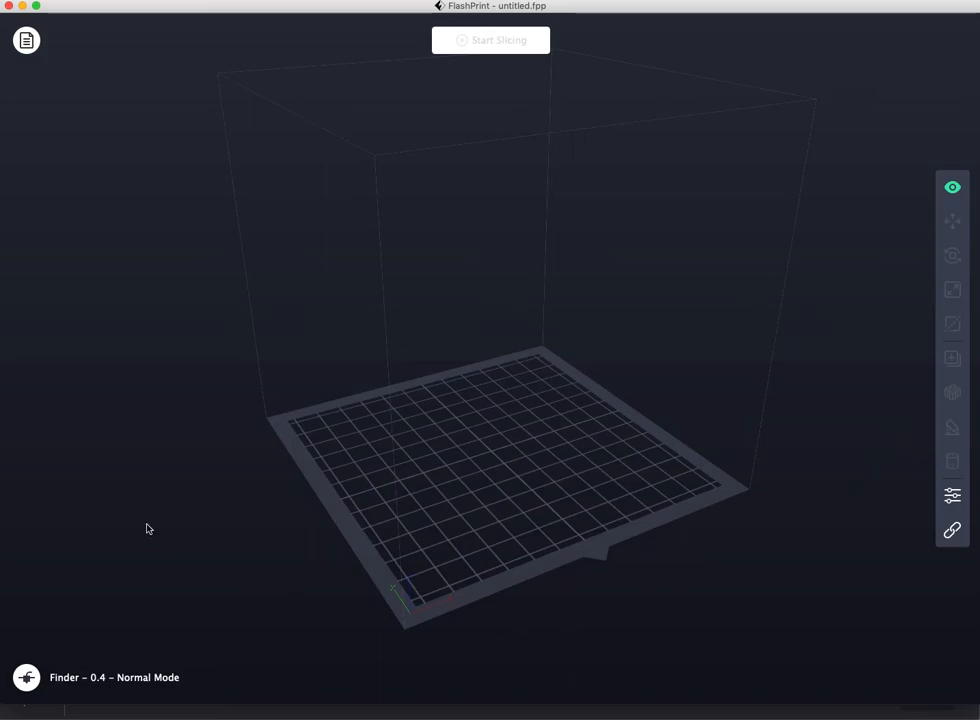
{"action": "mouse_move", "coordinate": [952, 188]}
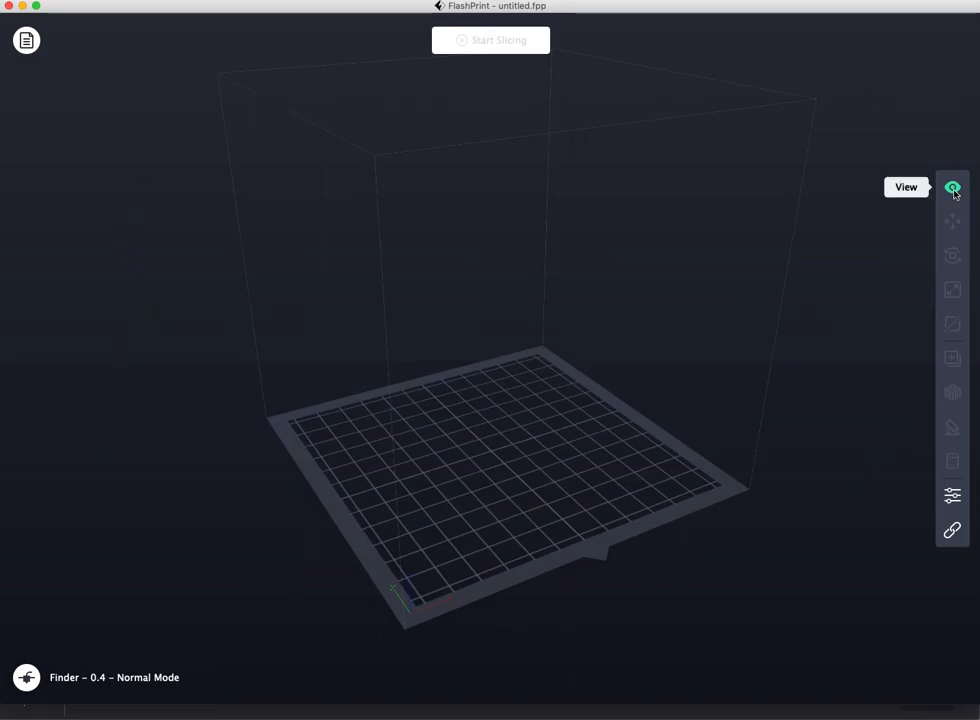
{"action": "mouse_move", "coordinate": [26, 40]}
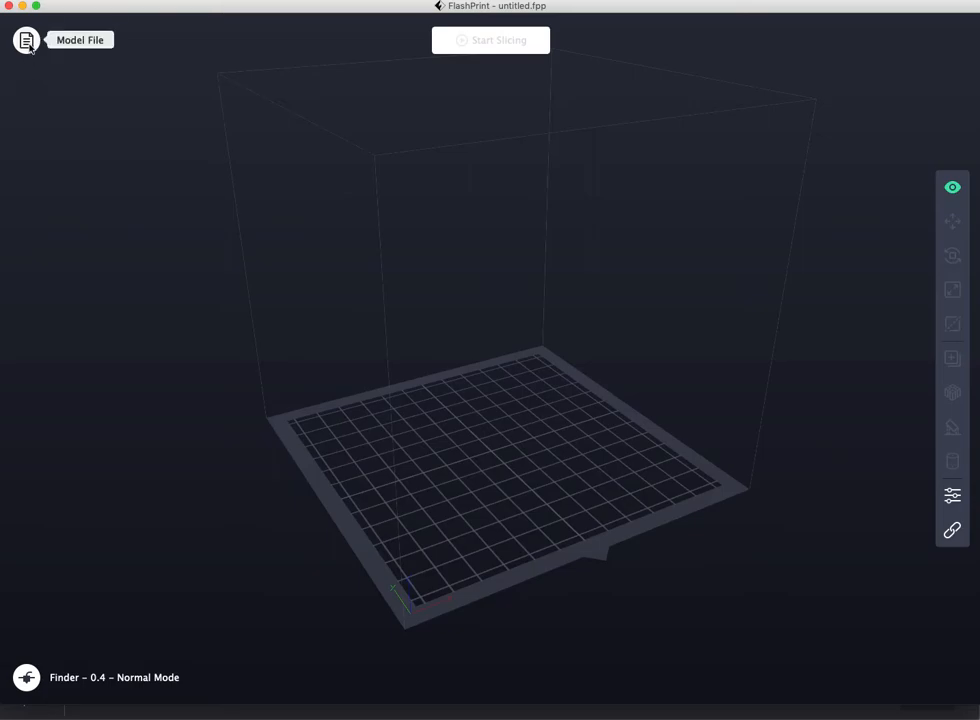
{"action": "left_click", "coordinate": [26, 40]}
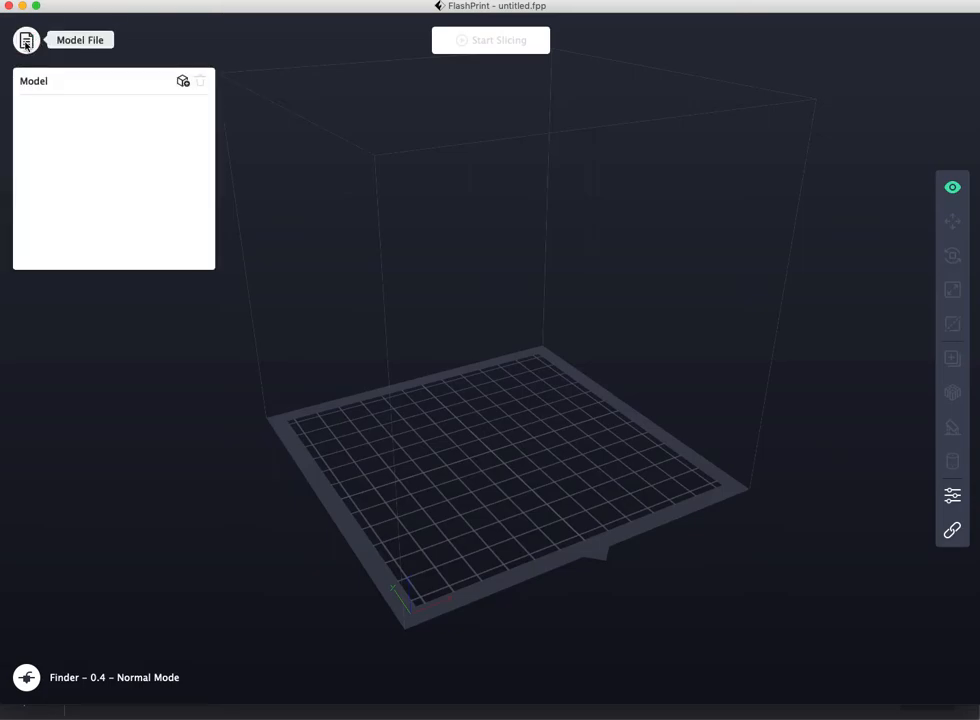
{"action": "left_click", "coordinate": [26, 40]}
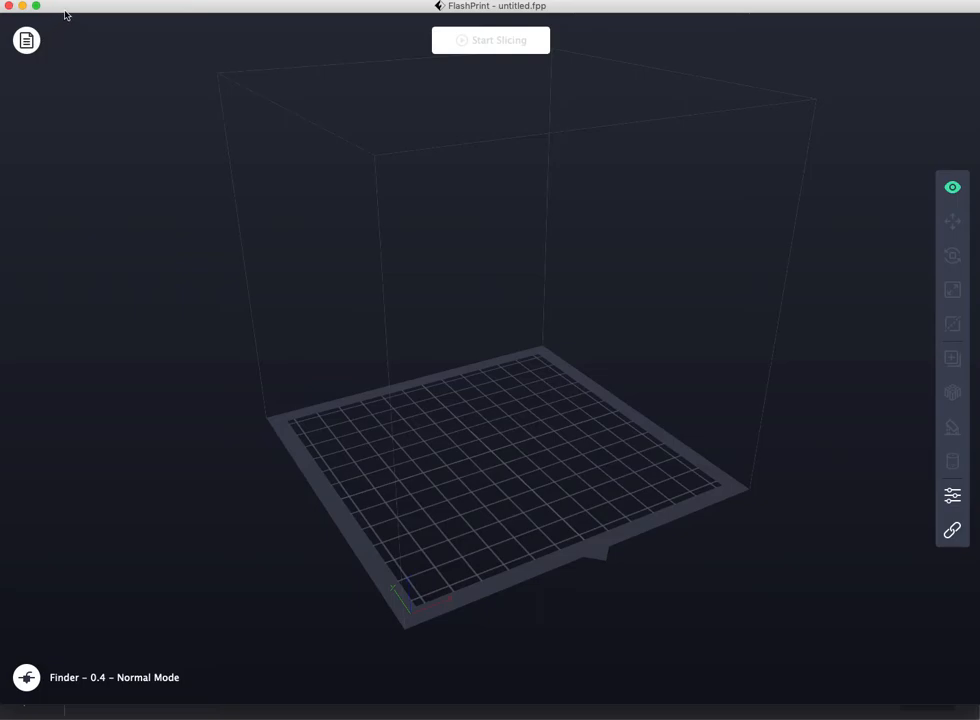
{"action": "mouse_move", "coordinate": [116, 20]}
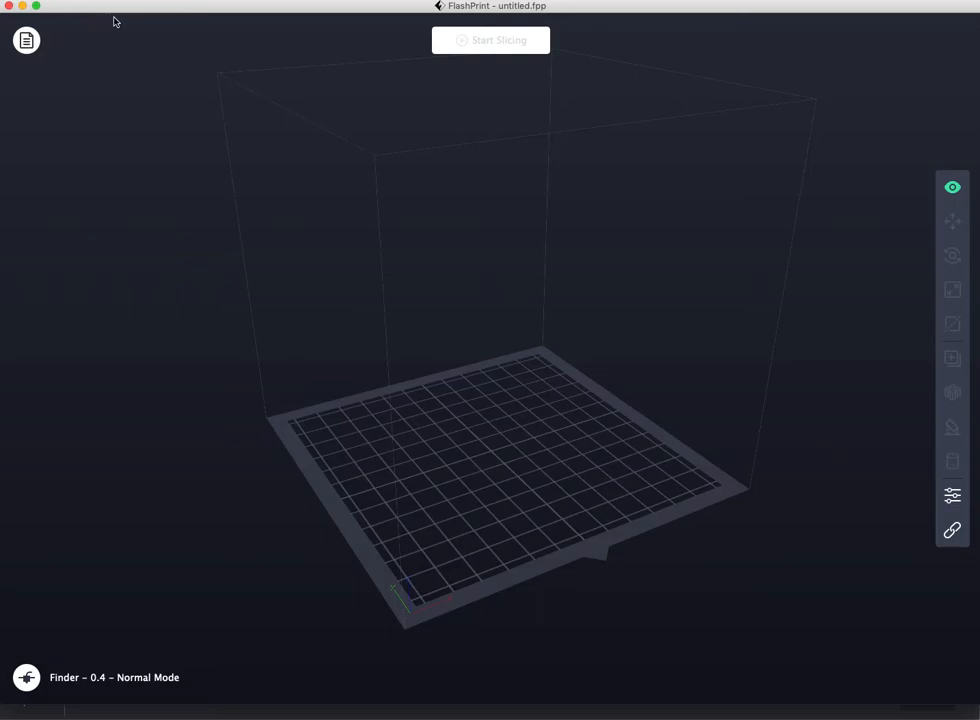
{"action": "left_click", "coordinate": [26, 40]}
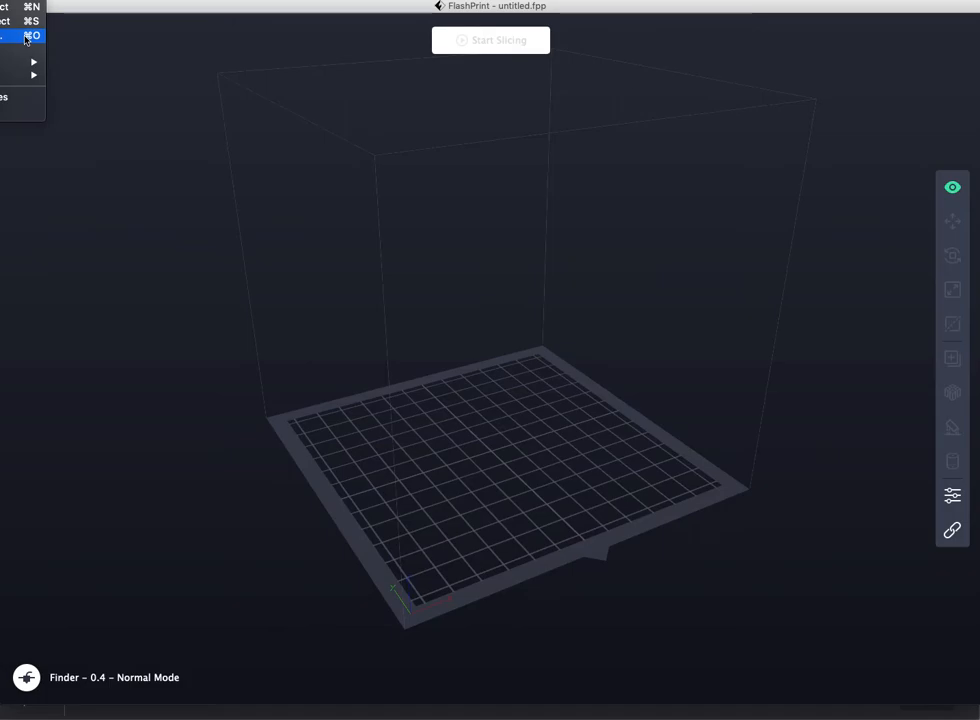
Load the oasis.stl model from the Downloads folder onto the build plate.
{"action": "left_click", "coordinate": [26, 40]}
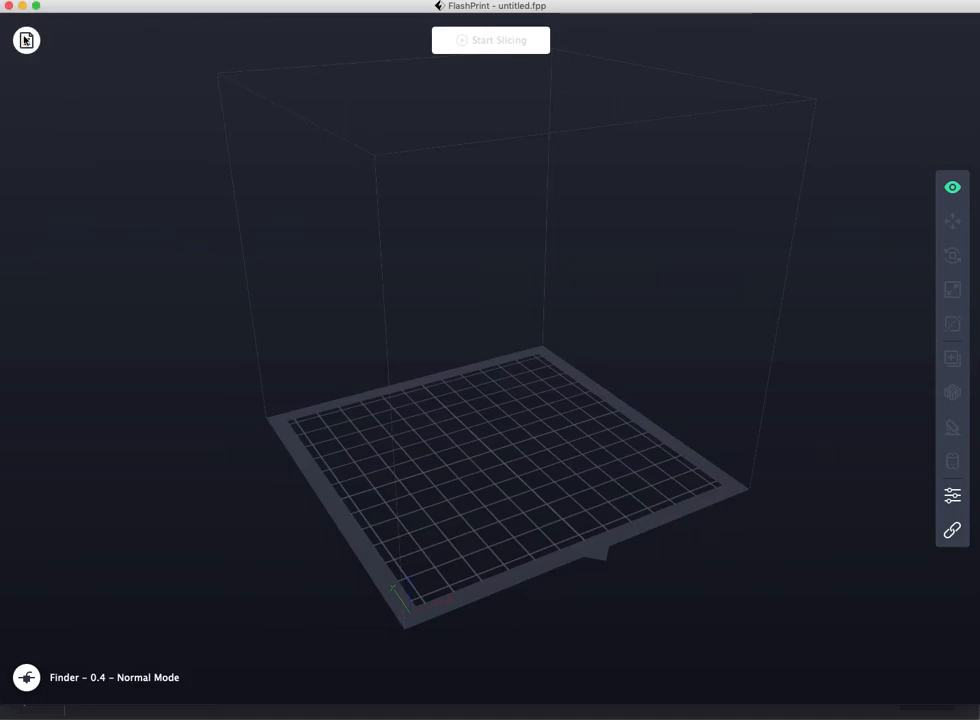
{"action": "left_click", "coordinate": [26, 40]}
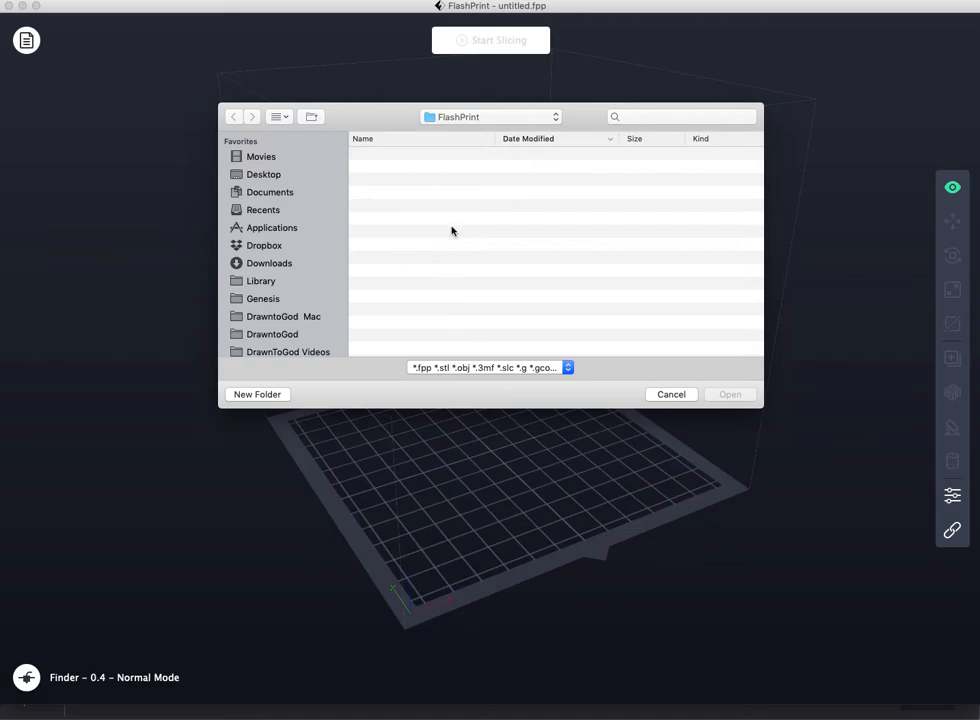
{"action": "mouse_move", "coordinate": [286, 210]}
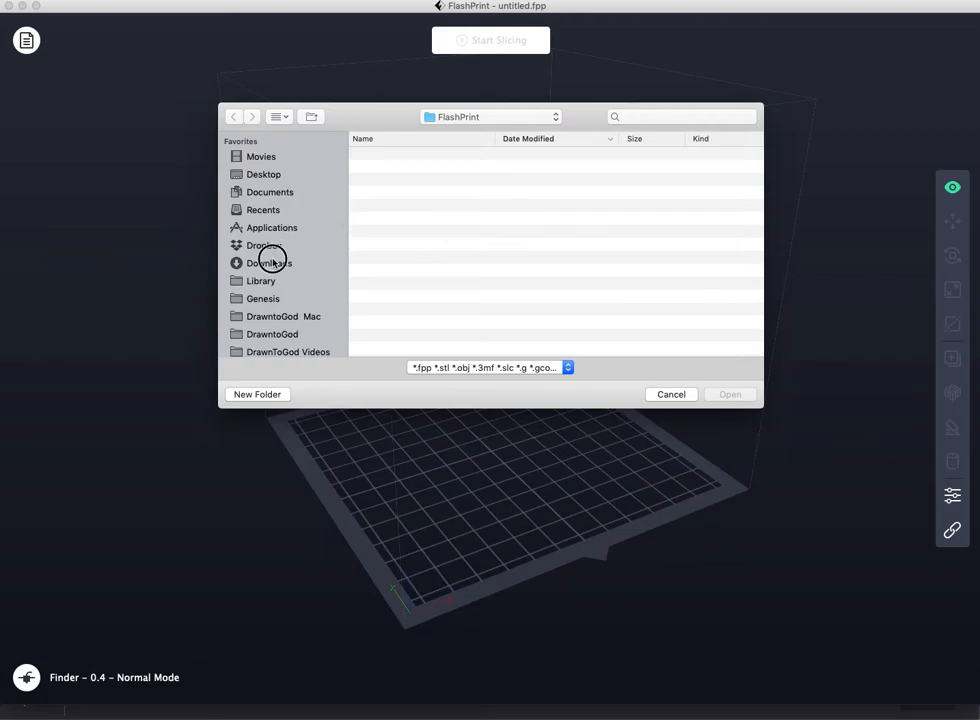
{"action": "left_click", "coordinate": [266, 262]}
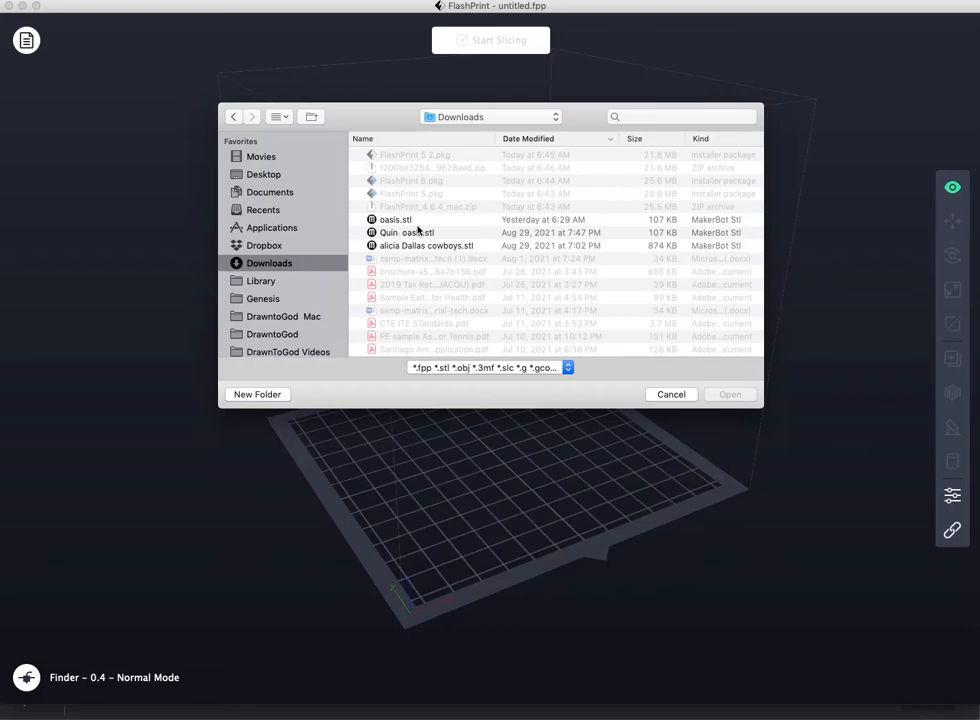
{"action": "left_click", "coordinate": [396, 218]}
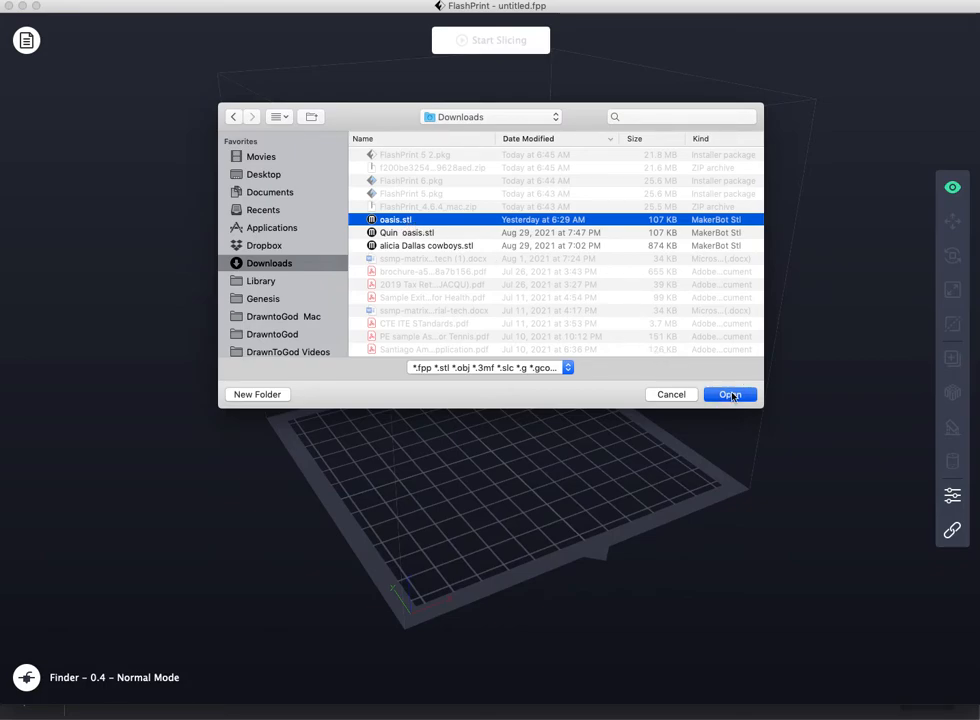
{"action": "left_click", "coordinate": [730, 394]}
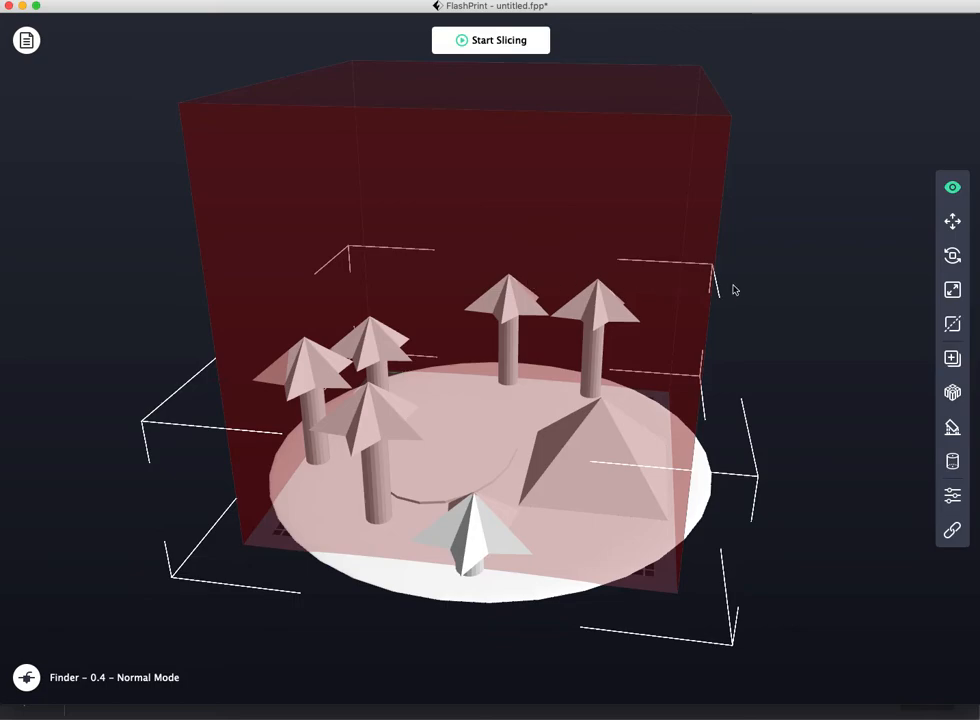
{"action": "mouse_move", "coordinate": [952, 220]}
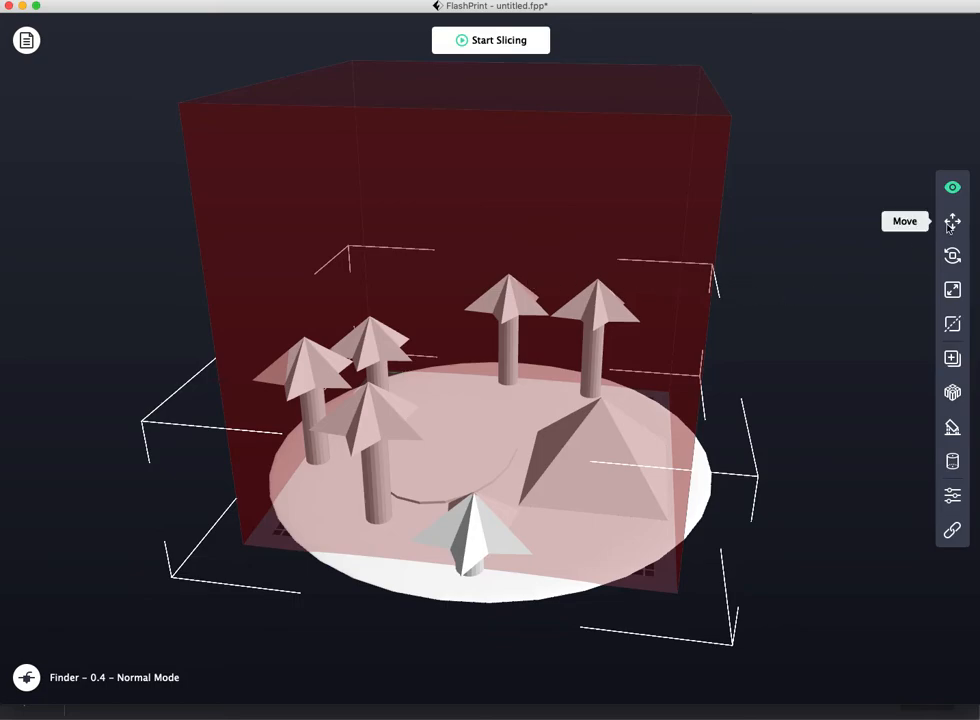
{"action": "left_click", "coordinate": [952, 220]}
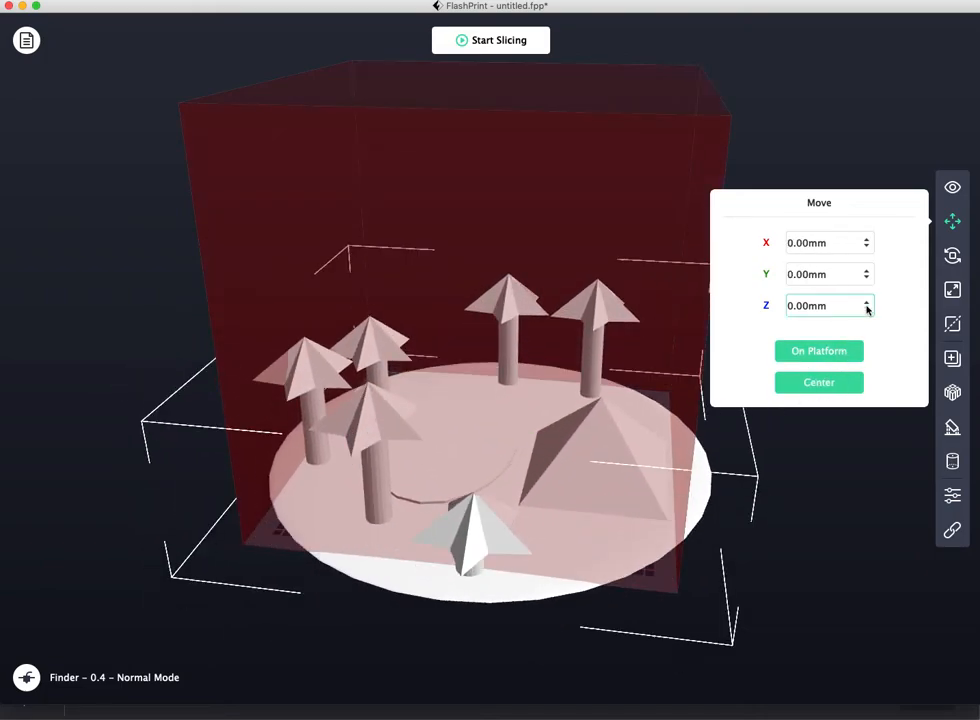
{"action": "left_click", "coordinate": [952, 256]}
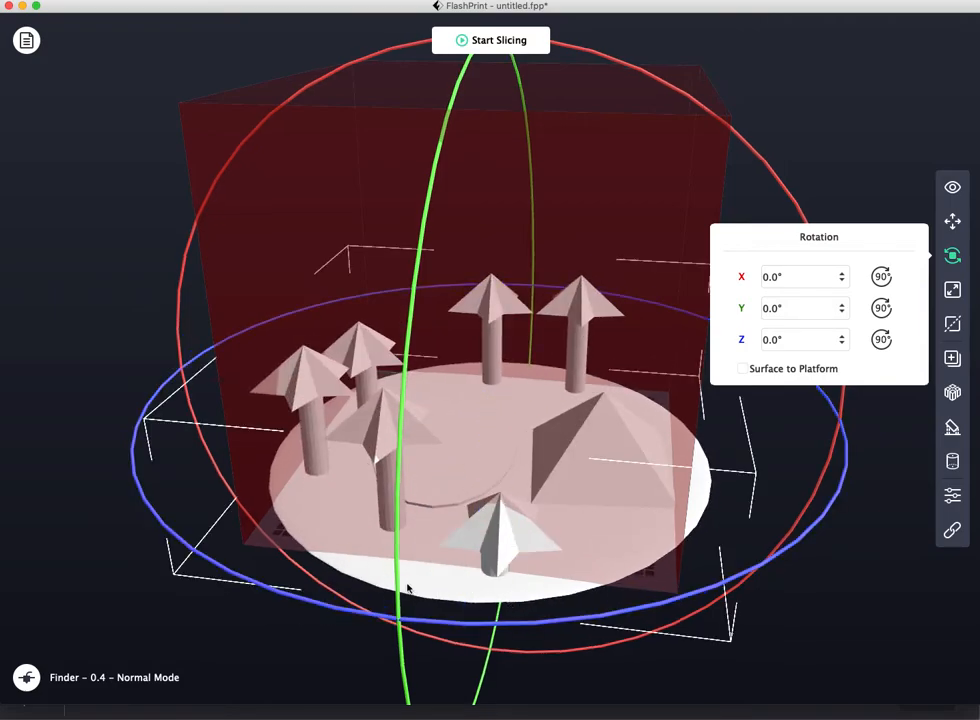
{"action": "left_click_drag", "start_coordinate": [408, 588], "coordinate": [412, 444]}
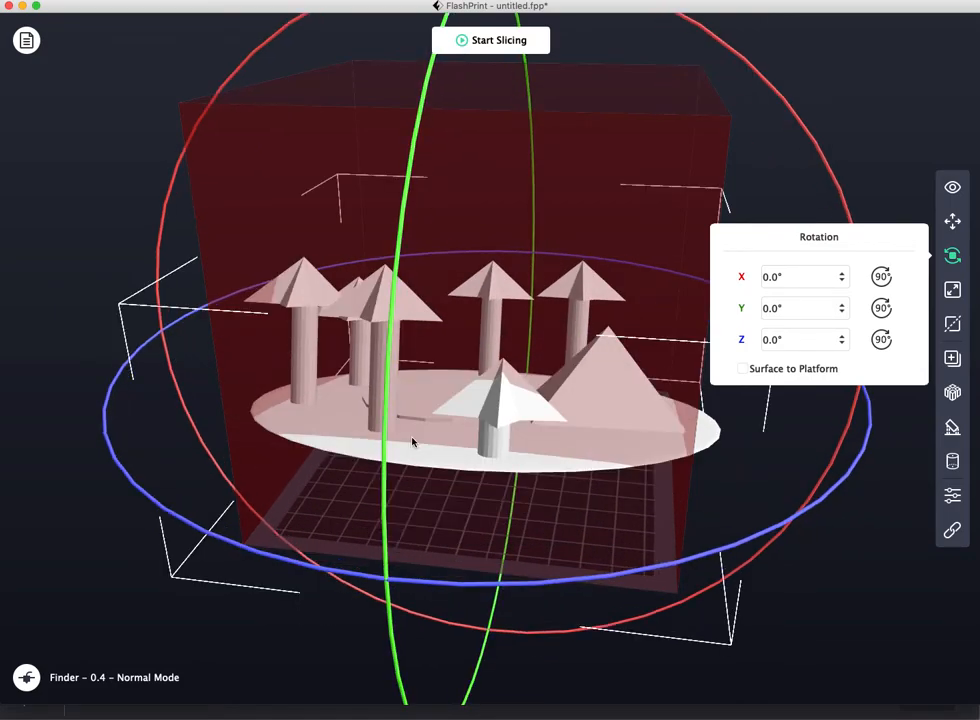
{"action": "left_click_drag", "start_coordinate": [410, 442], "coordinate": [710, 488]}
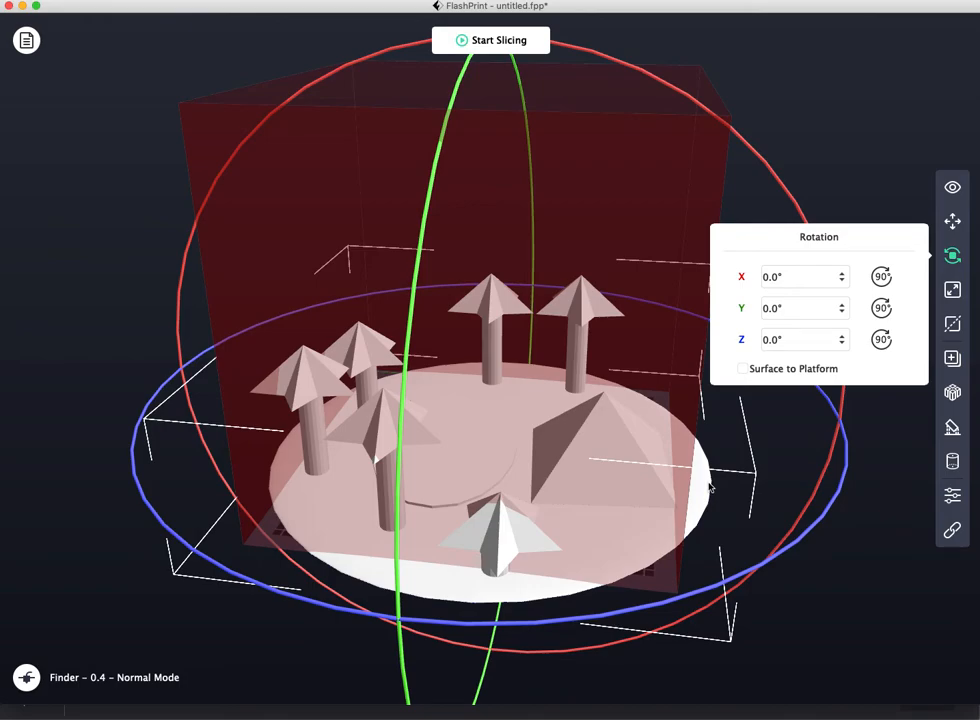
{"action": "left_click", "coordinate": [952, 290]}
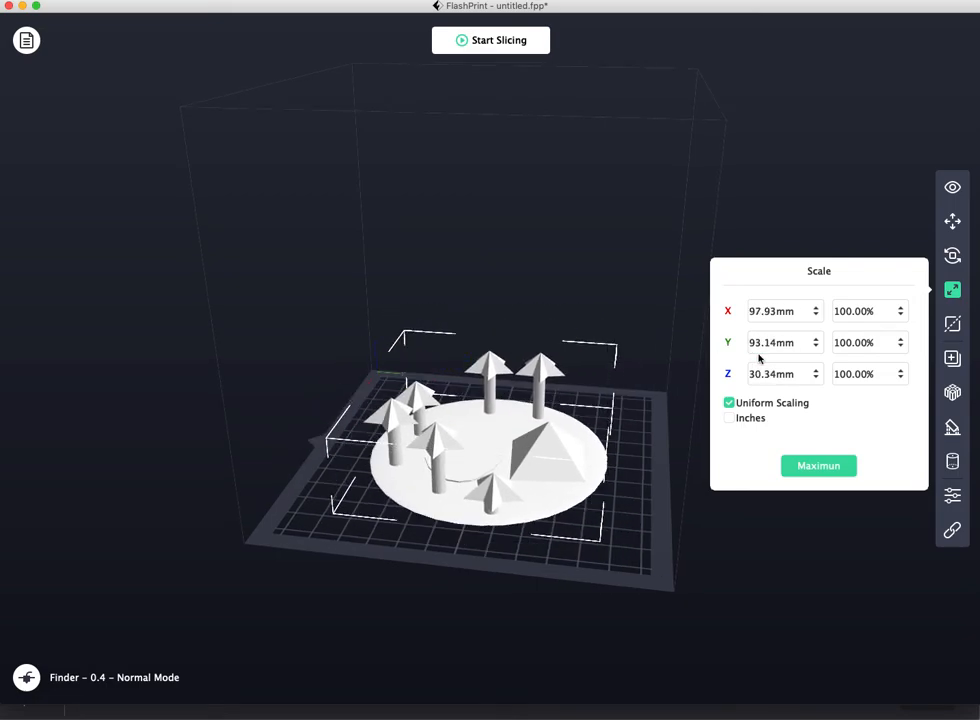
Shrink the model uniformly to about 70.86 × 67.40 × 21.96 mm using the percentage stepper.
{"action": "left_click", "coordinate": [900, 316]}
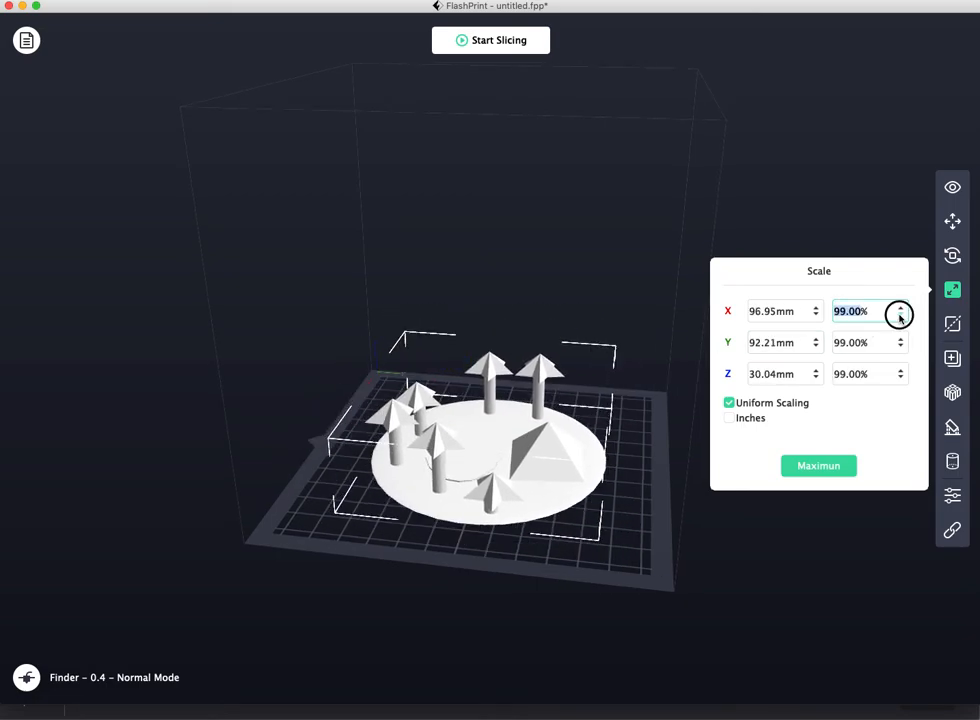
{"action": "left_click", "coordinate": [900, 316]}
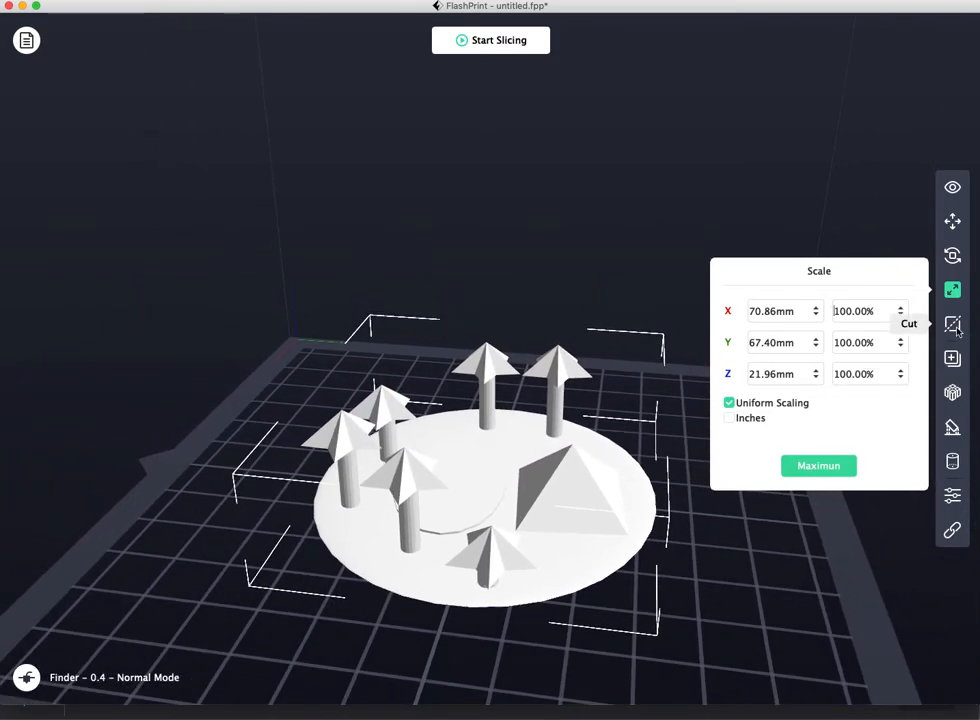
{"action": "mouse_move", "coordinate": [952, 358]}
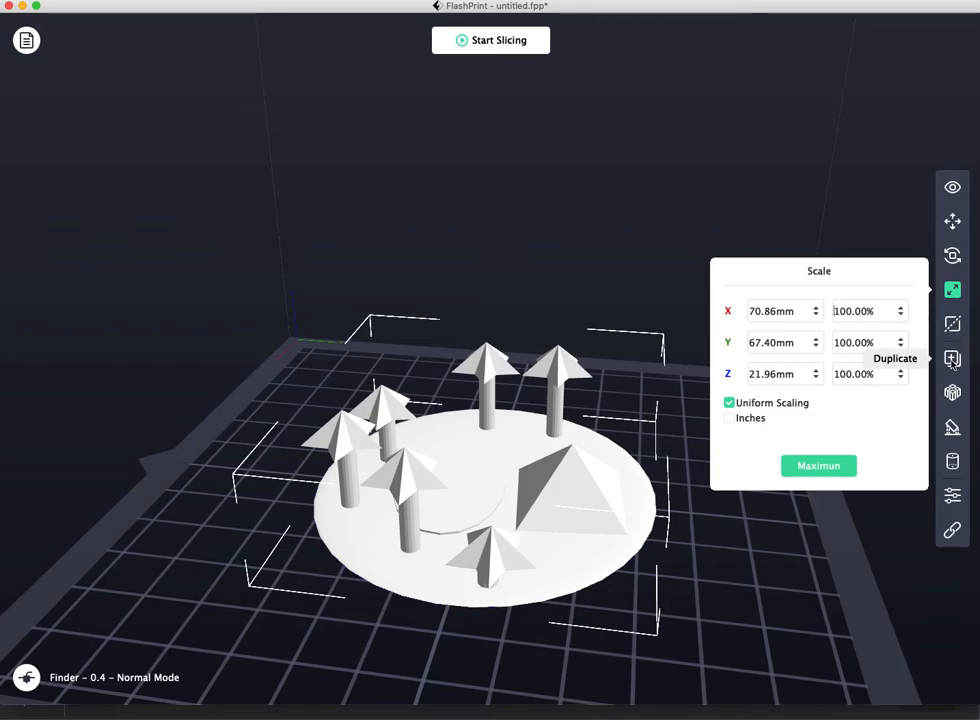
{"action": "left_click", "coordinate": [952, 358]}
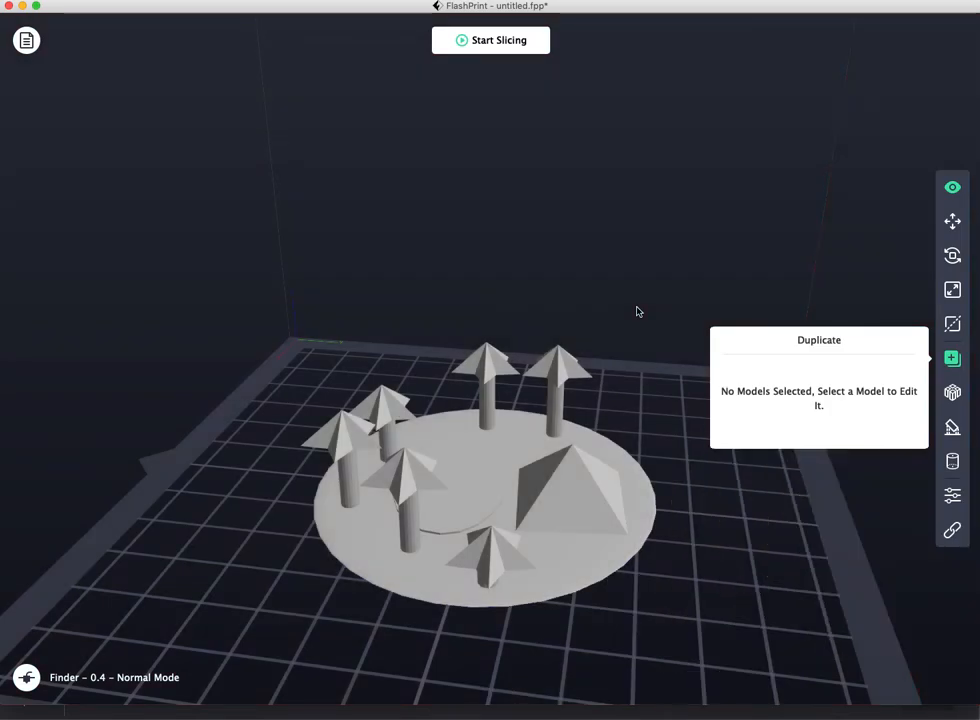
{"action": "mouse_move", "coordinate": [676, 334]}
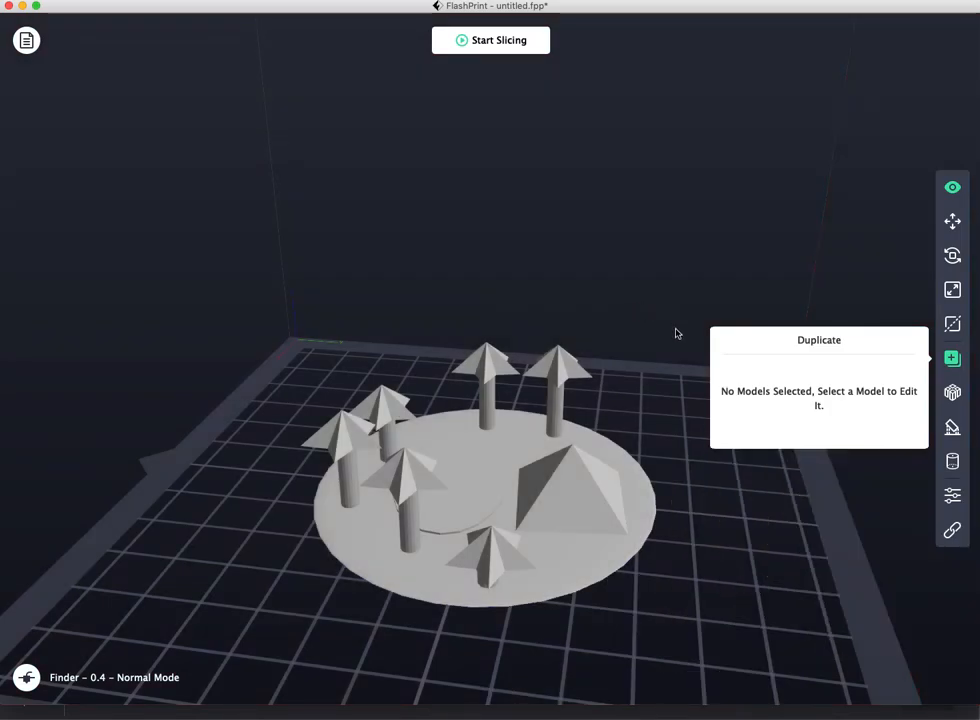
{"action": "mouse_move", "coordinate": [952, 392]}
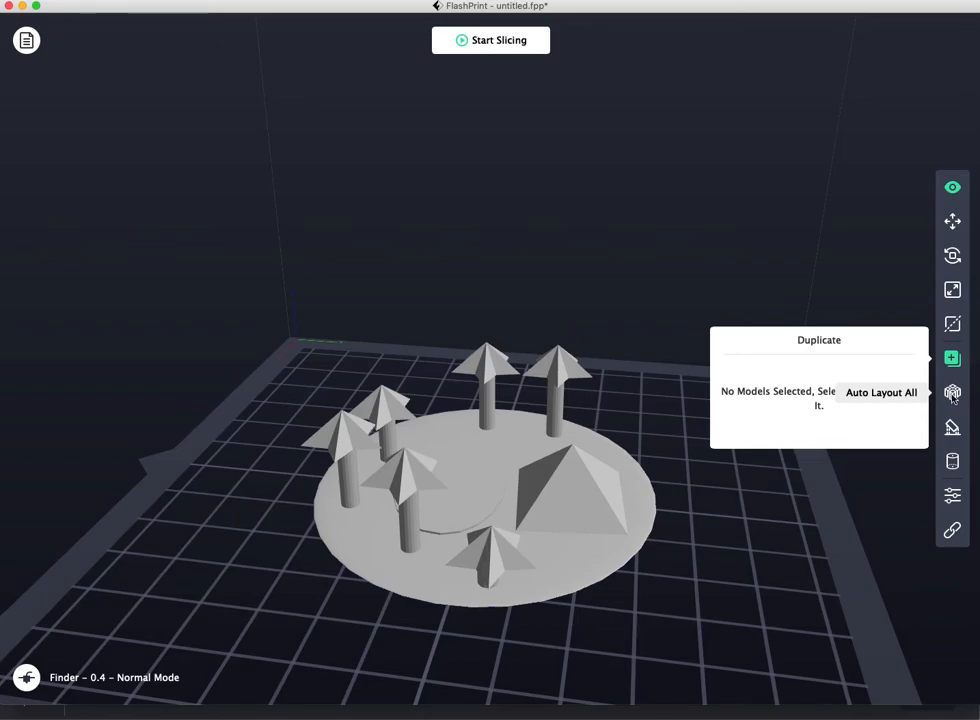
{"action": "mouse_move", "coordinate": [952, 428]}
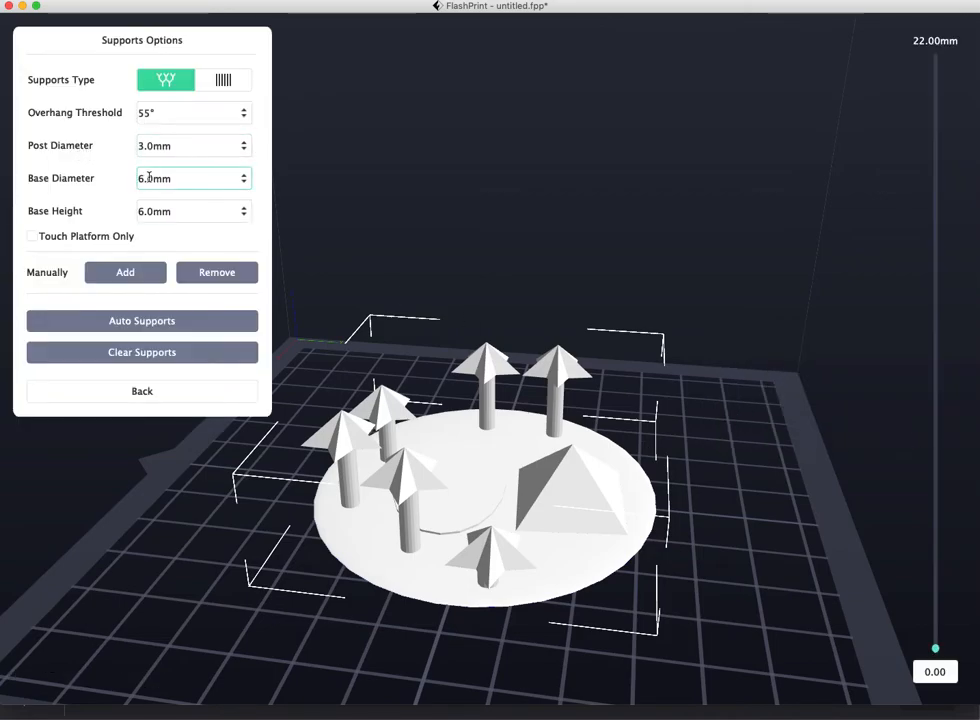
Set the support base diameter to 4 mm and generate tree supports automatically.
{"action": "left_click", "coordinate": [244, 184]}
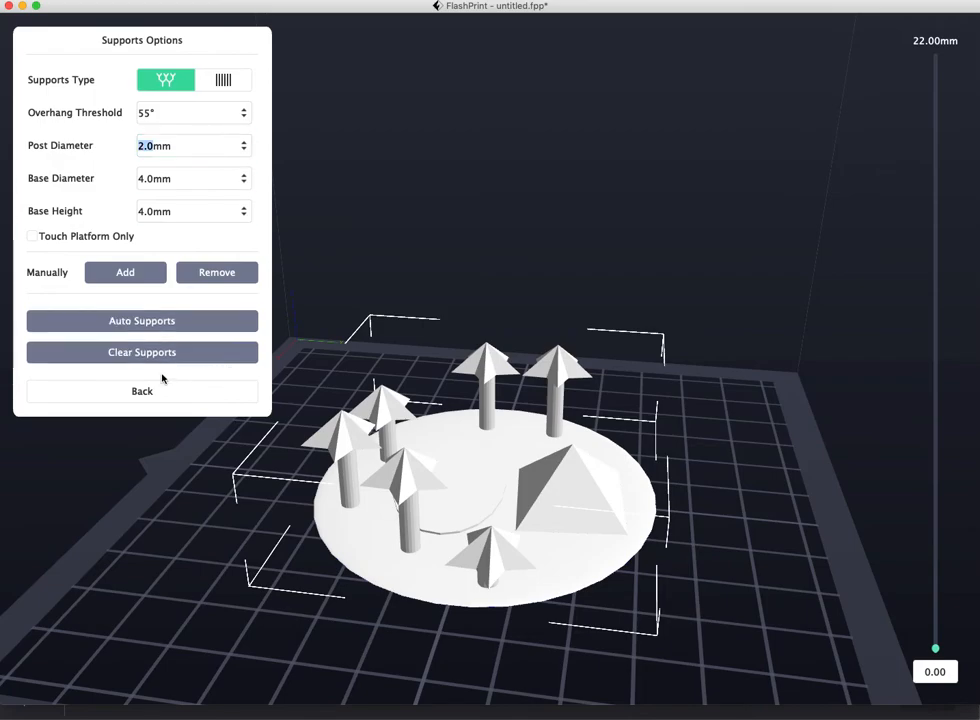
{"action": "left_click", "coordinate": [142, 320]}
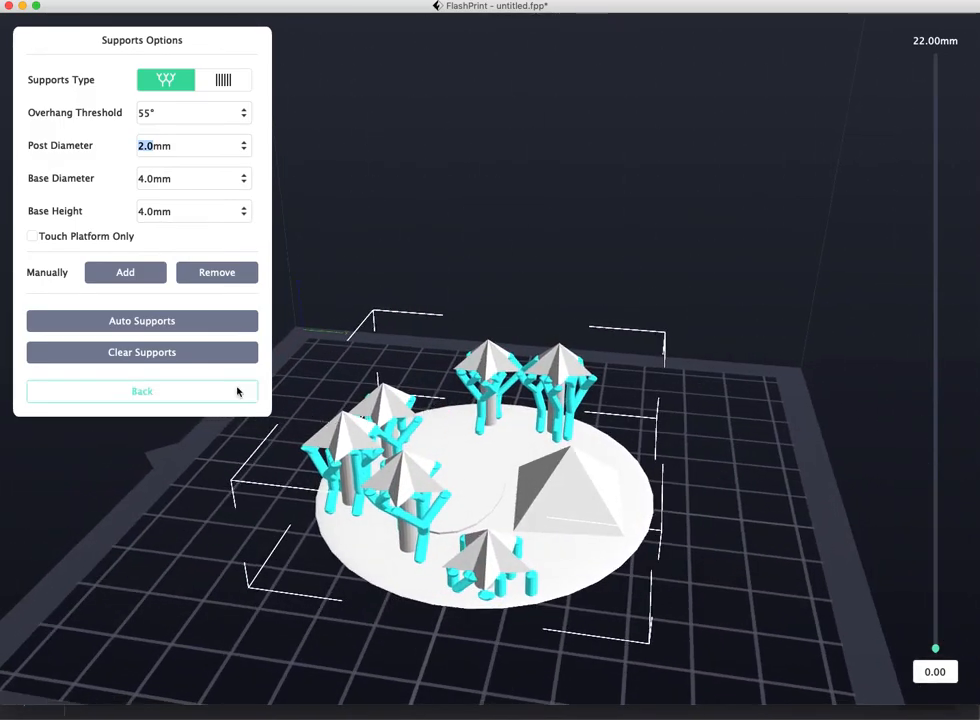
{"action": "left_click", "coordinate": [142, 390]}
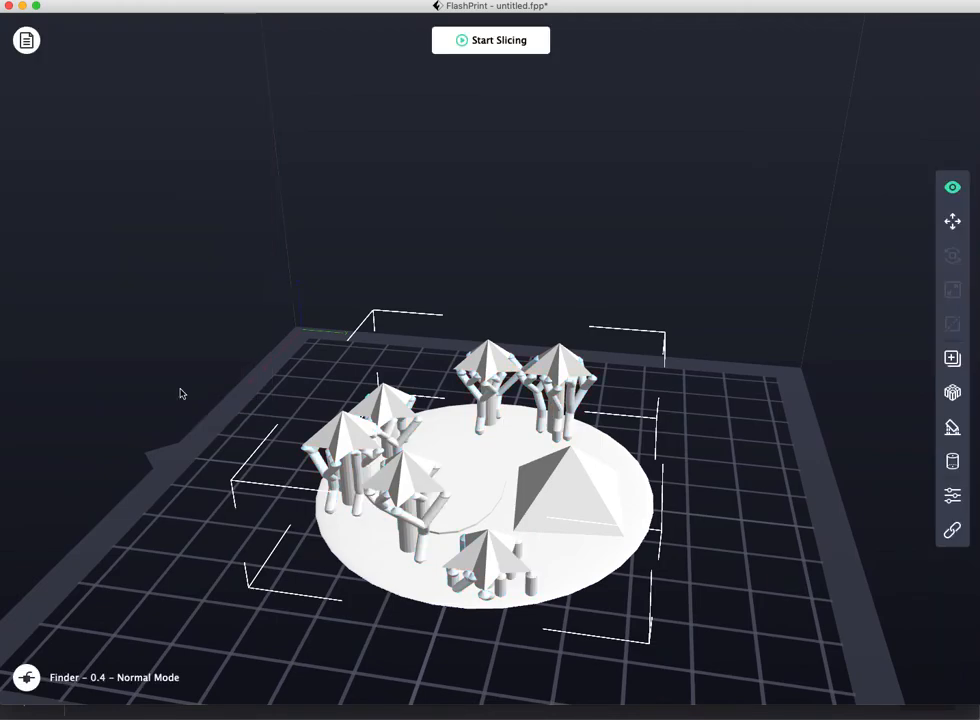
{"action": "mouse_move", "coordinate": [952, 460]}
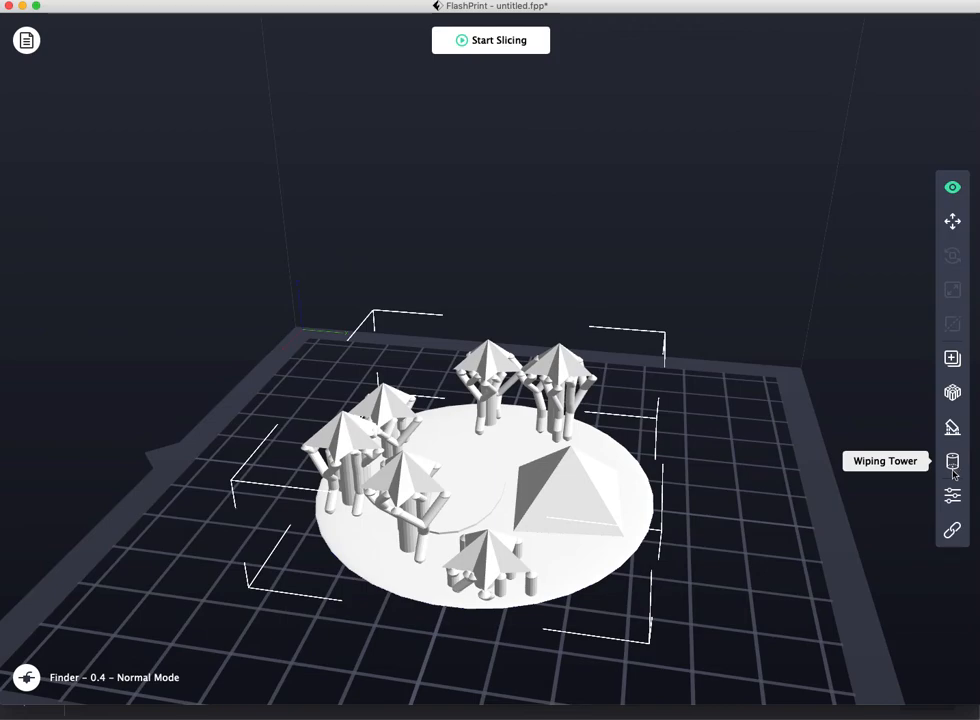
{"action": "mouse_move", "coordinate": [952, 496]}
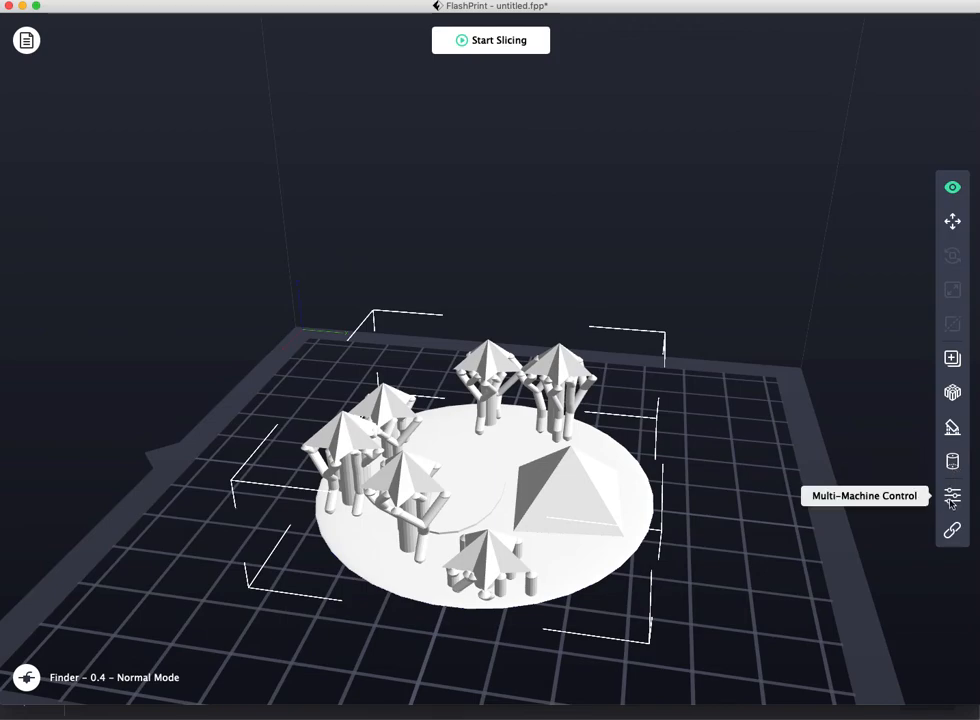
{"action": "mouse_move", "coordinate": [952, 530]}
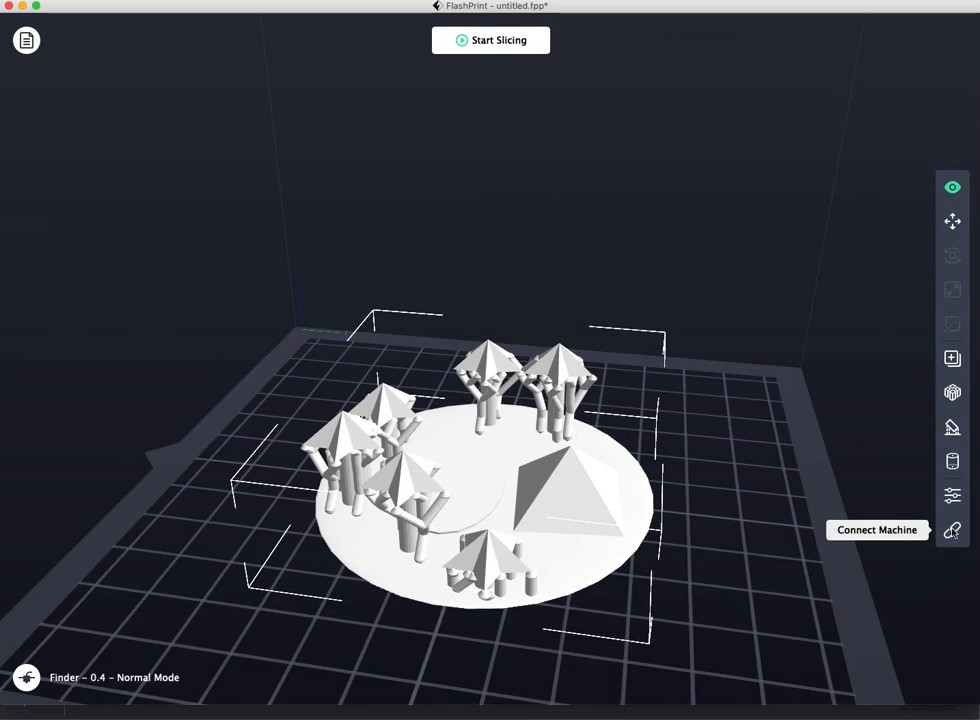
{"action": "left_click", "coordinate": [952, 528]}
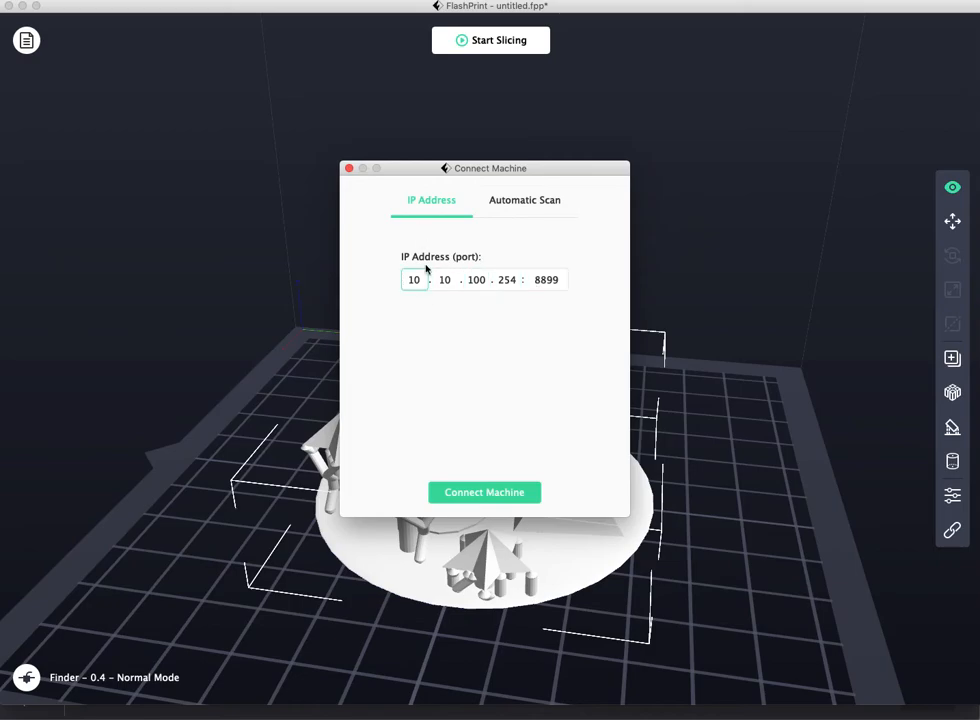
{"action": "left_click", "coordinate": [524, 200]}
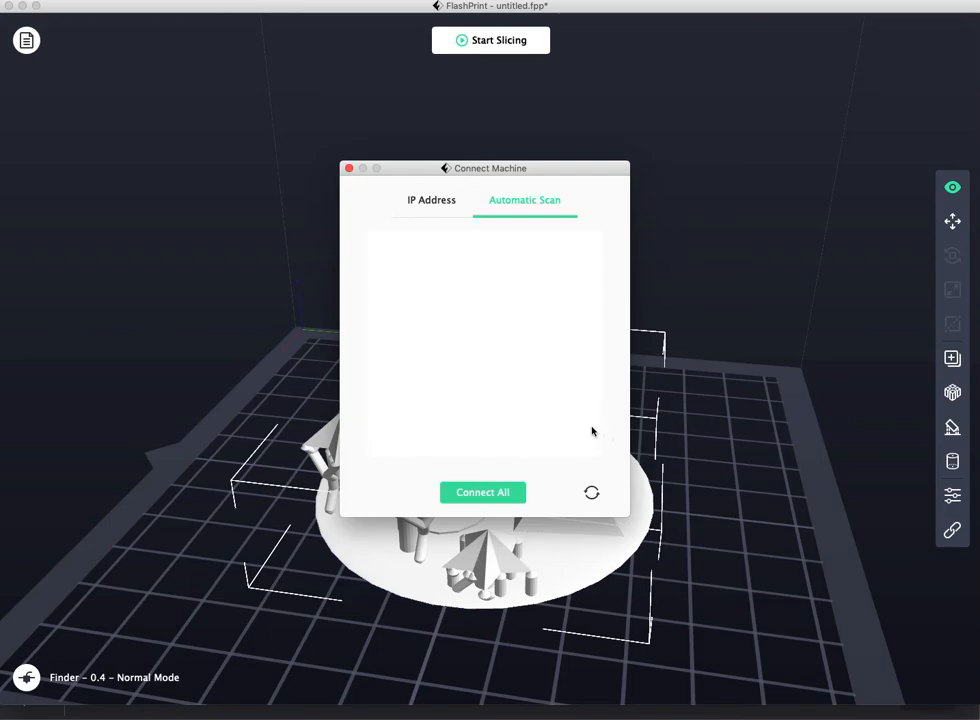
{"action": "mouse_move", "coordinate": [390, 240]}
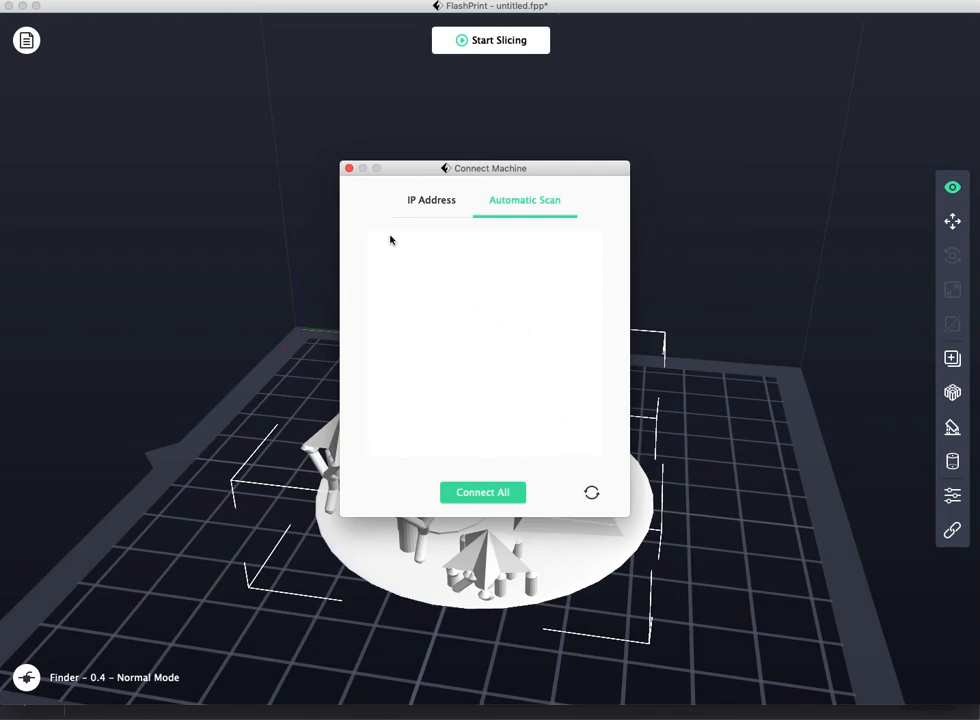
{"action": "mouse_move", "coordinate": [510, 478]}
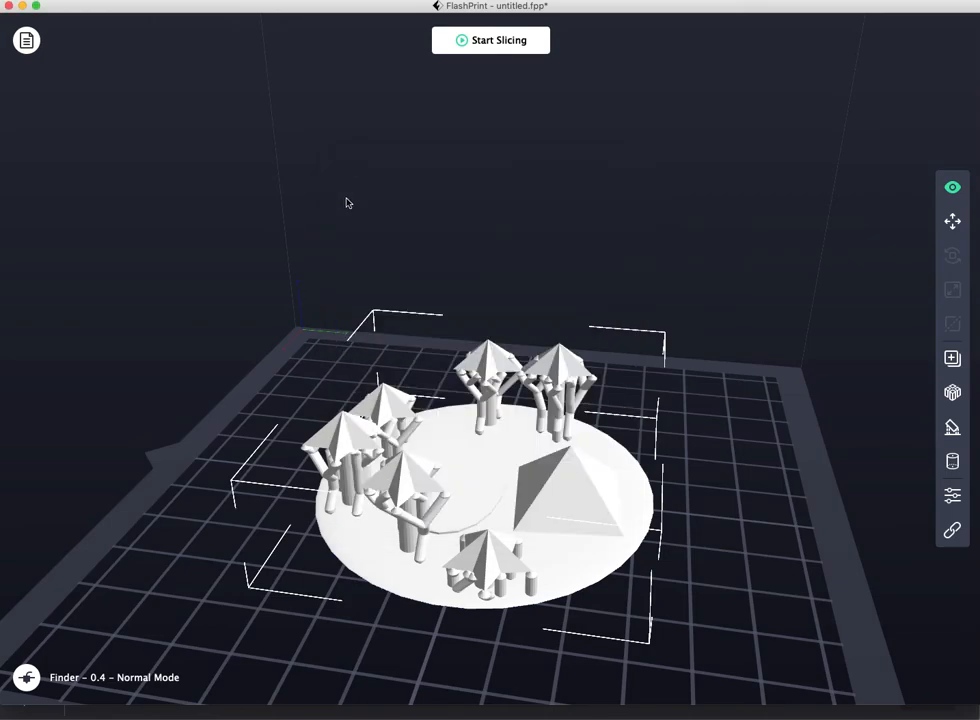
{"action": "mouse_move", "coordinate": [556, 68]}
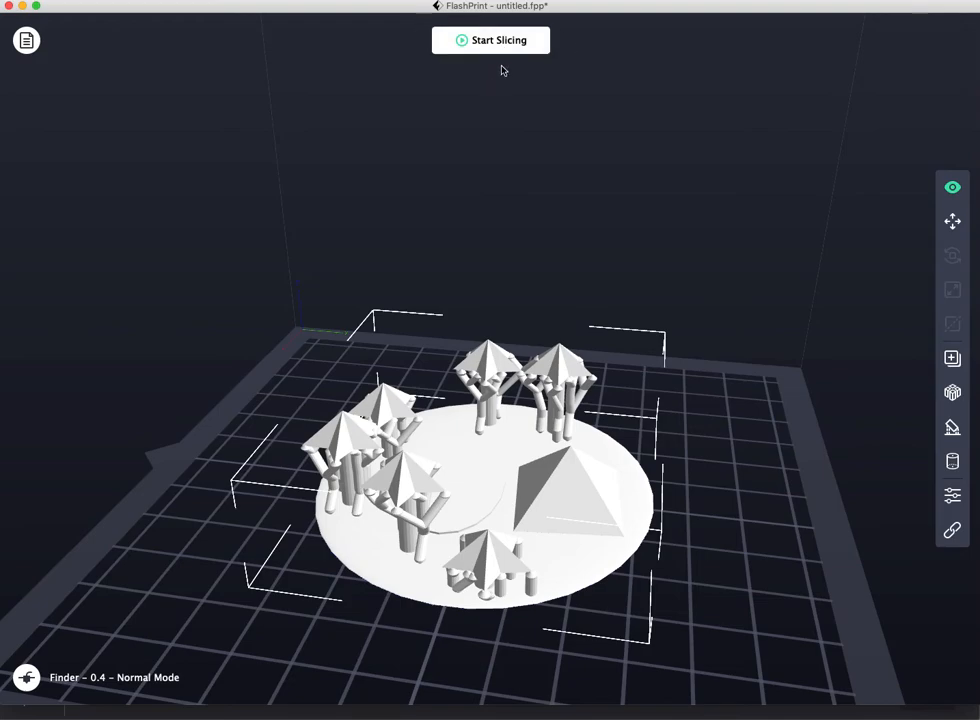
In the Slice dialog, try Fast and Fine, then settle on the Standard profile for PLA 1.75 mm.
{"action": "left_click", "coordinate": [490, 40]}
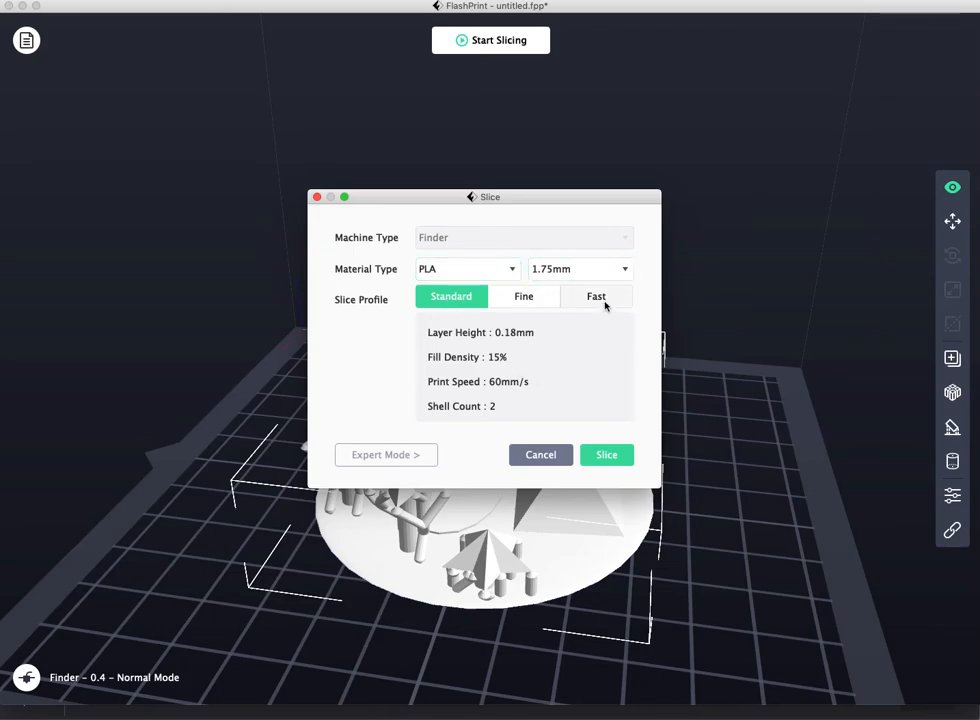
{"action": "left_click", "coordinate": [596, 296]}
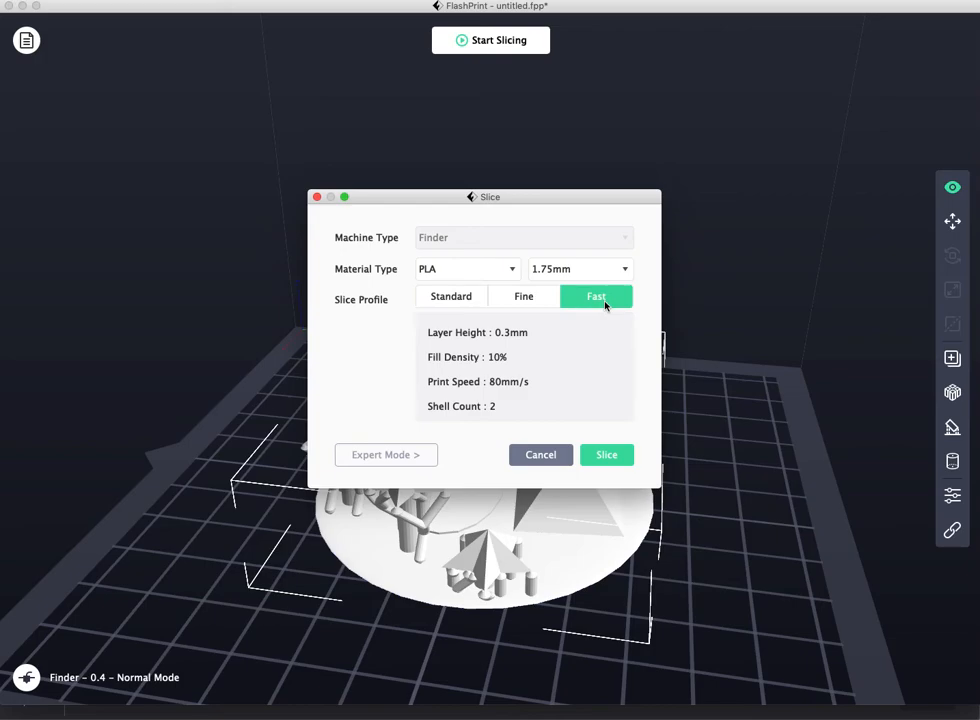
{"action": "left_click", "coordinate": [524, 296]}
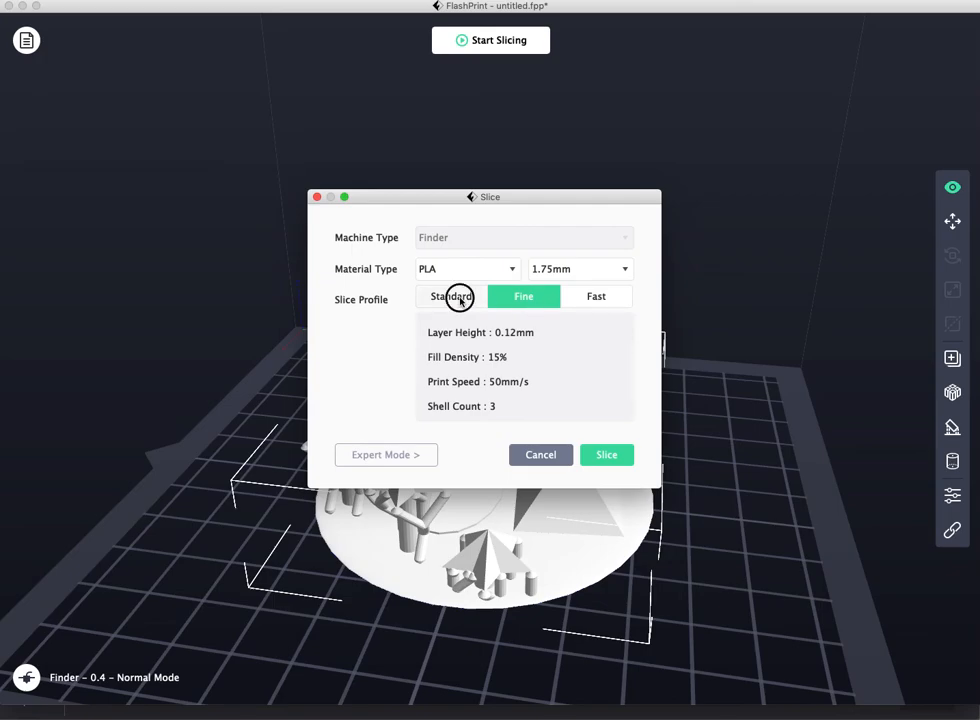
{"action": "left_click", "coordinate": [452, 296]}
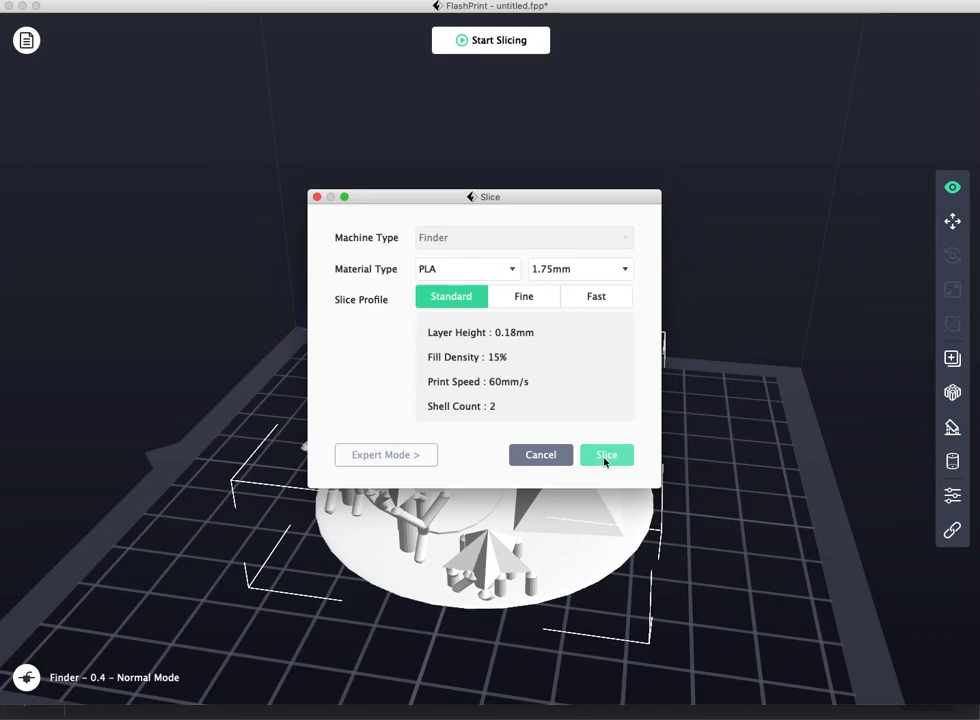
Slice the supported model, ignoring the raft/brim suggestion.
{"action": "left_click", "coordinate": [606, 454]}
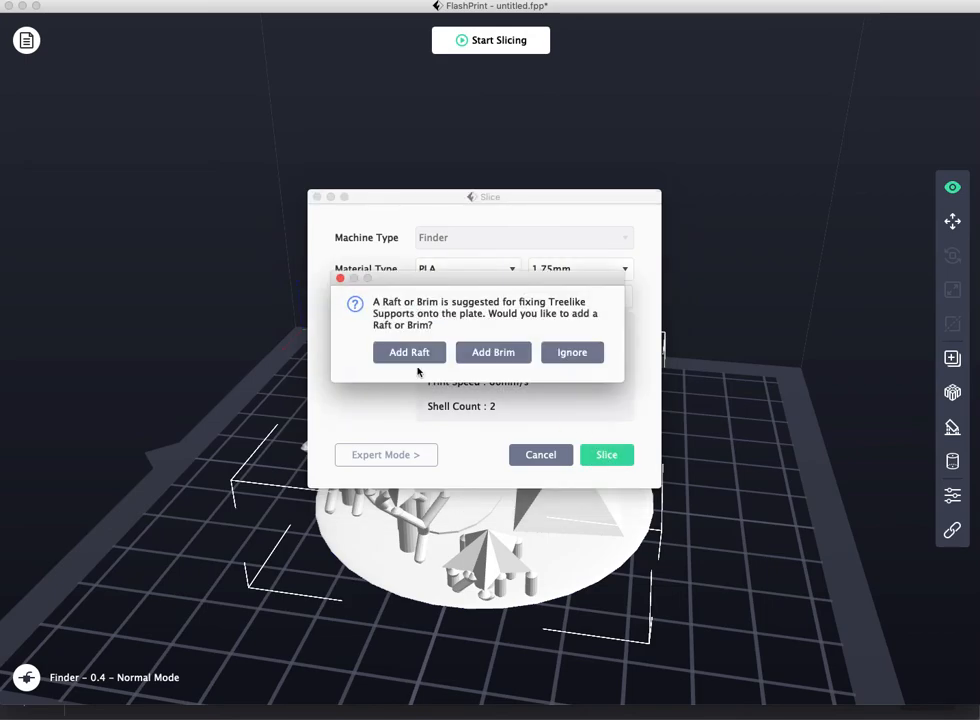
{"action": "mouse_move", "coordinate": [626, 514]}
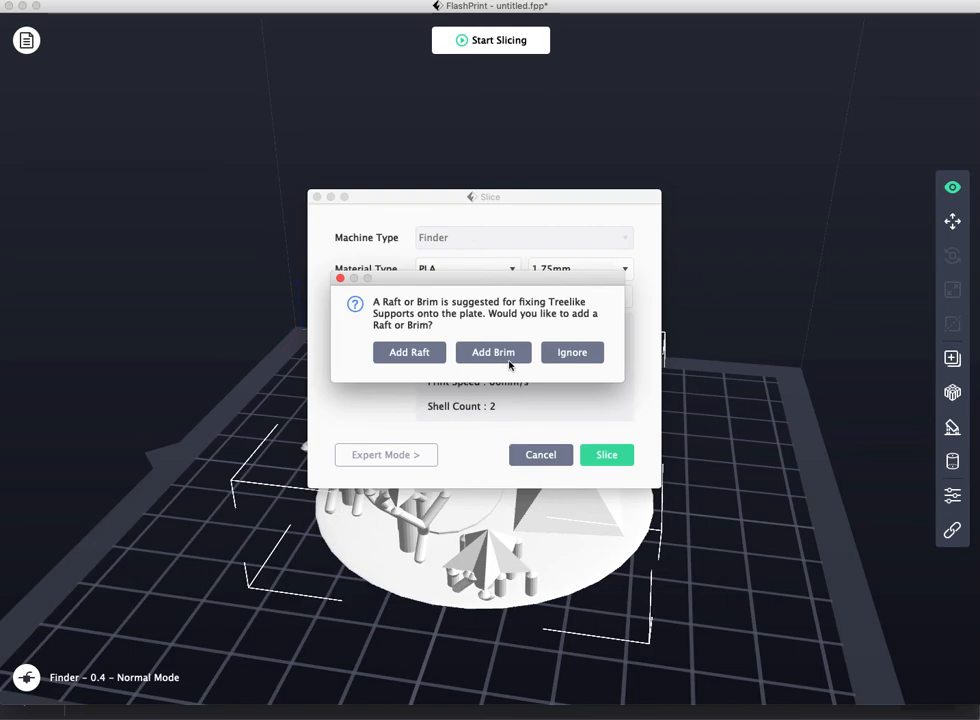
{"action": "mouse_move", "coordinate": [318, 480]}
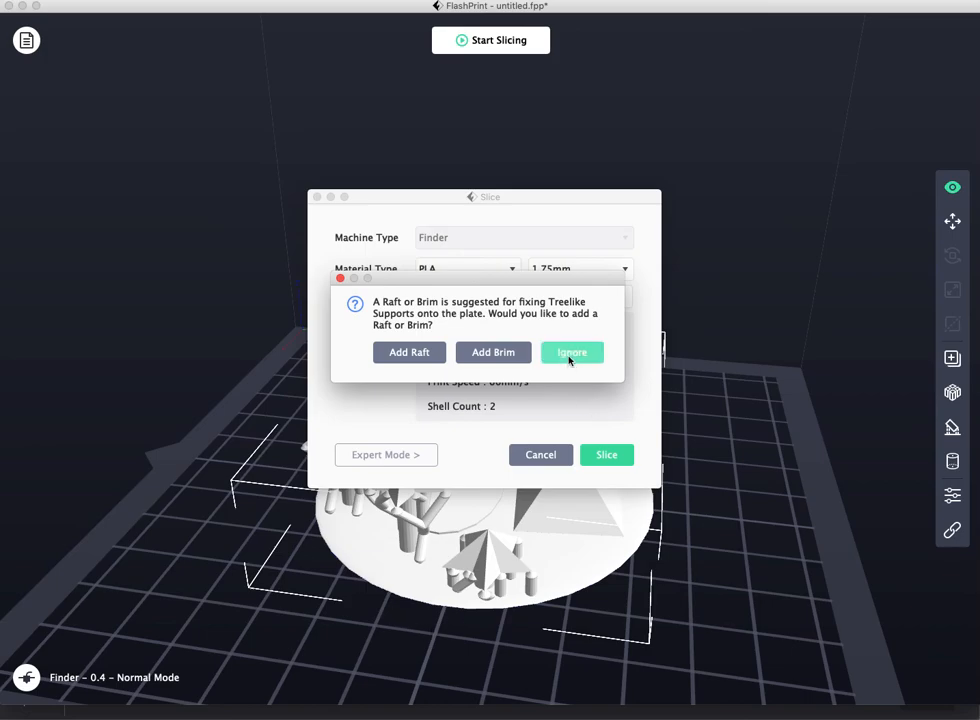
{"action": "left_click", "coordinate": [572, 352]}
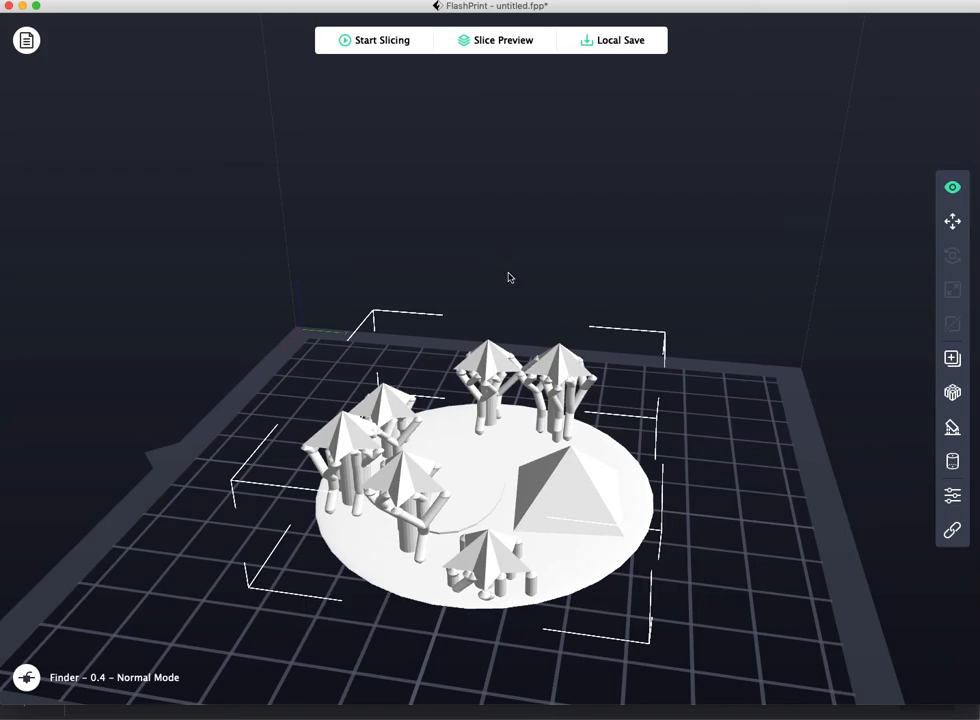
{"action": "mouse_move", "coordinate": [220, 170]}
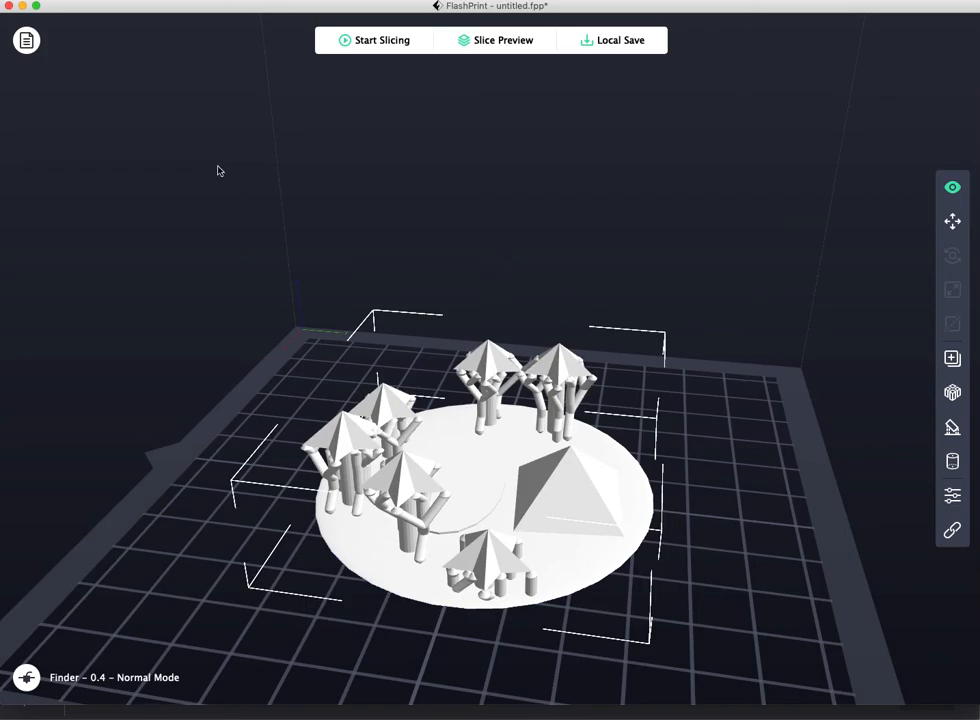
{"action": "mouse_move", "coordinate": [584, 126]}
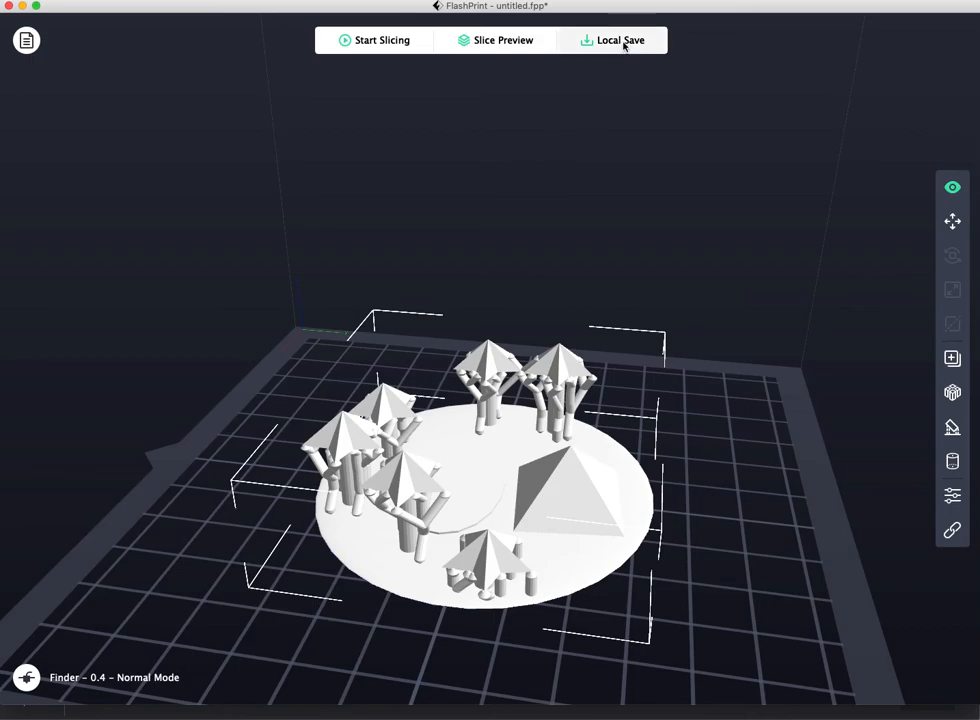
Show the save options for the sliced file from the top bar.
{"action": "left_click", "coordinate": [612, 40]}
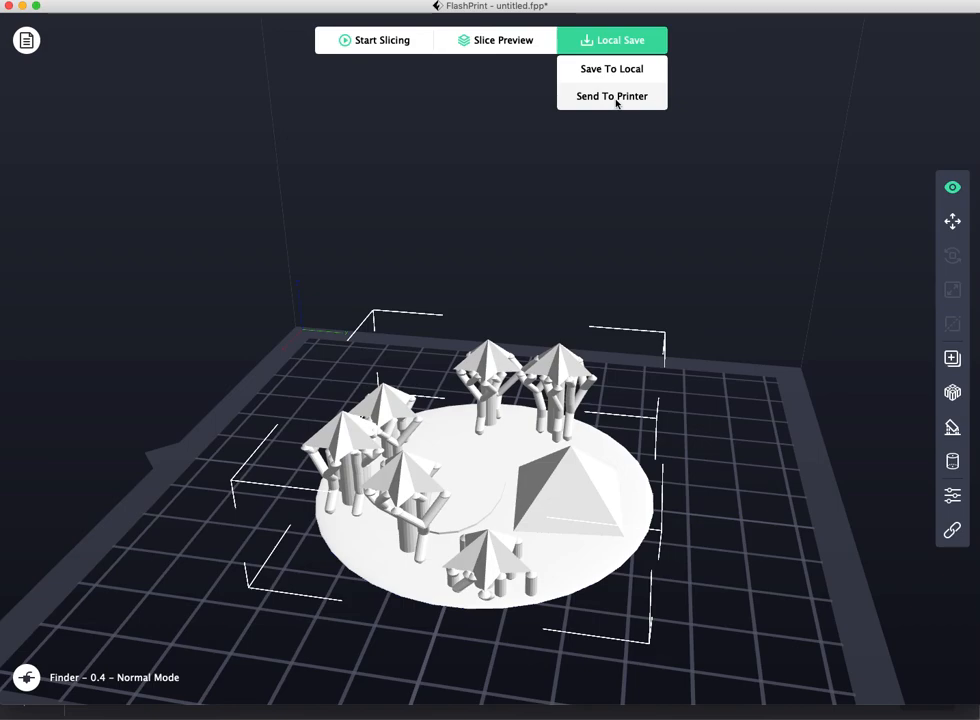
{"action": "mouse_move", "coordinate": [616, 90]}
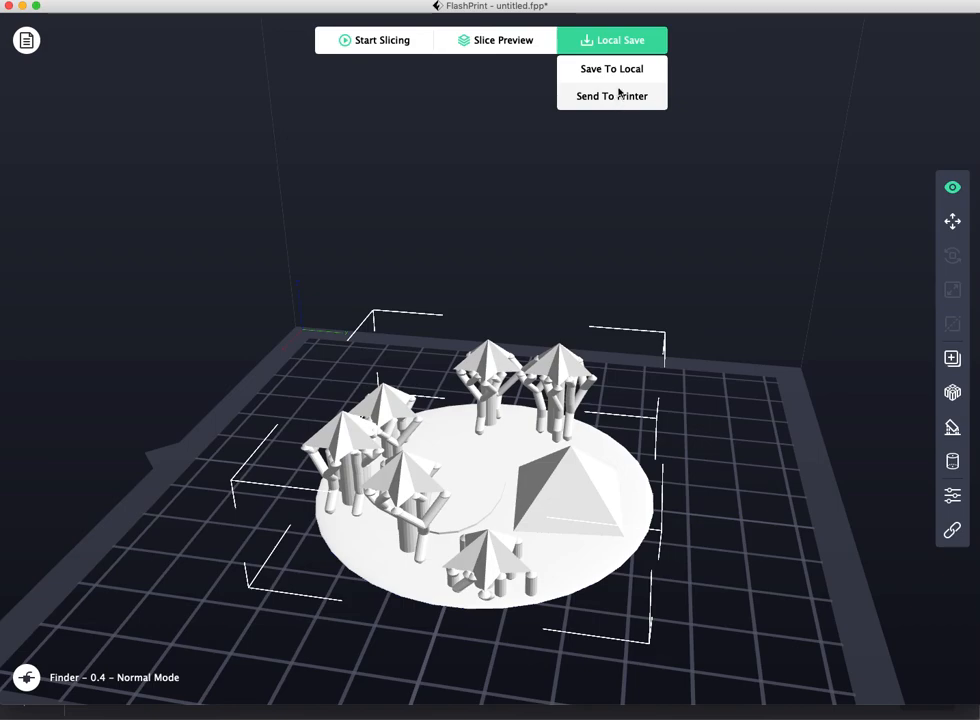
Save the sliced file locally to Downloads under the name 'oasis part 2'.
{"action": "left_click", "coordinate": [612, 68]}
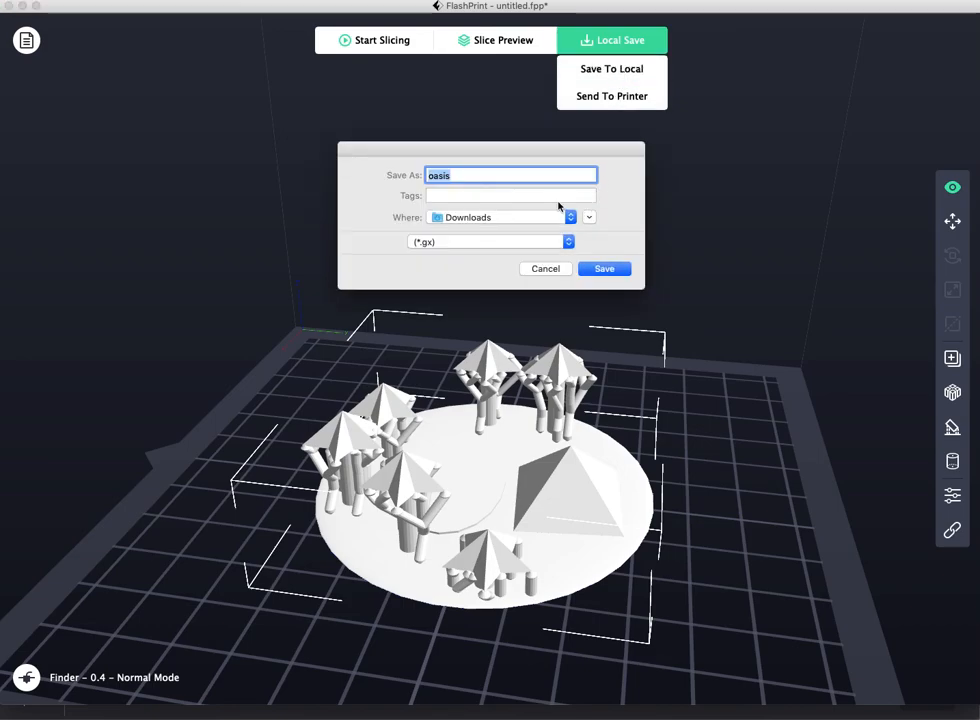
{"action": "left_click", "coordinate": [588, 216]}
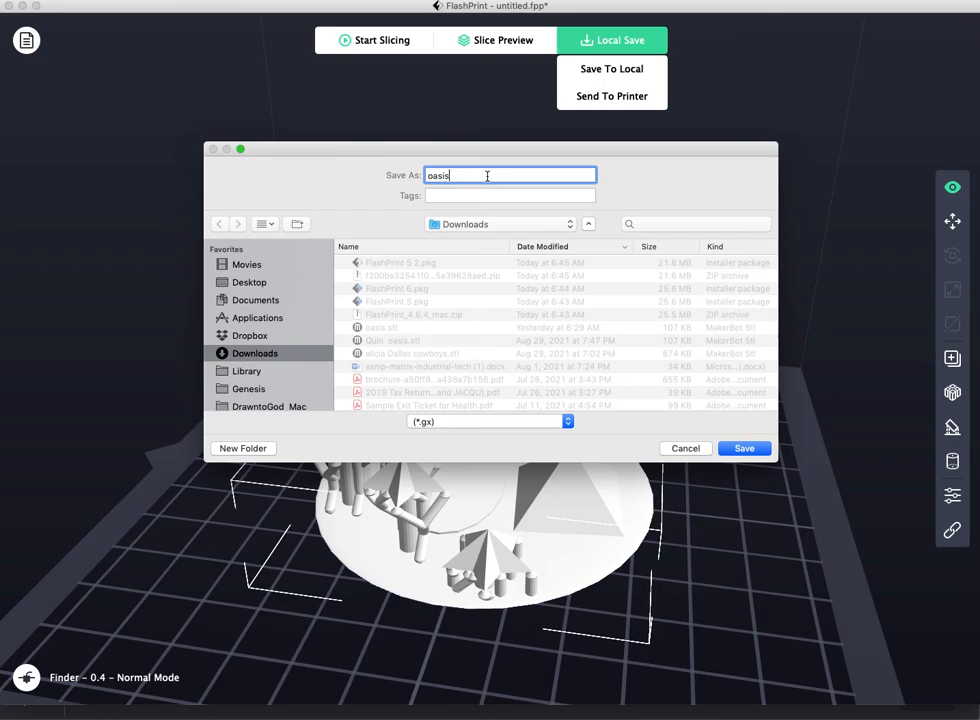
{"action": "type", "text": "part 2"}
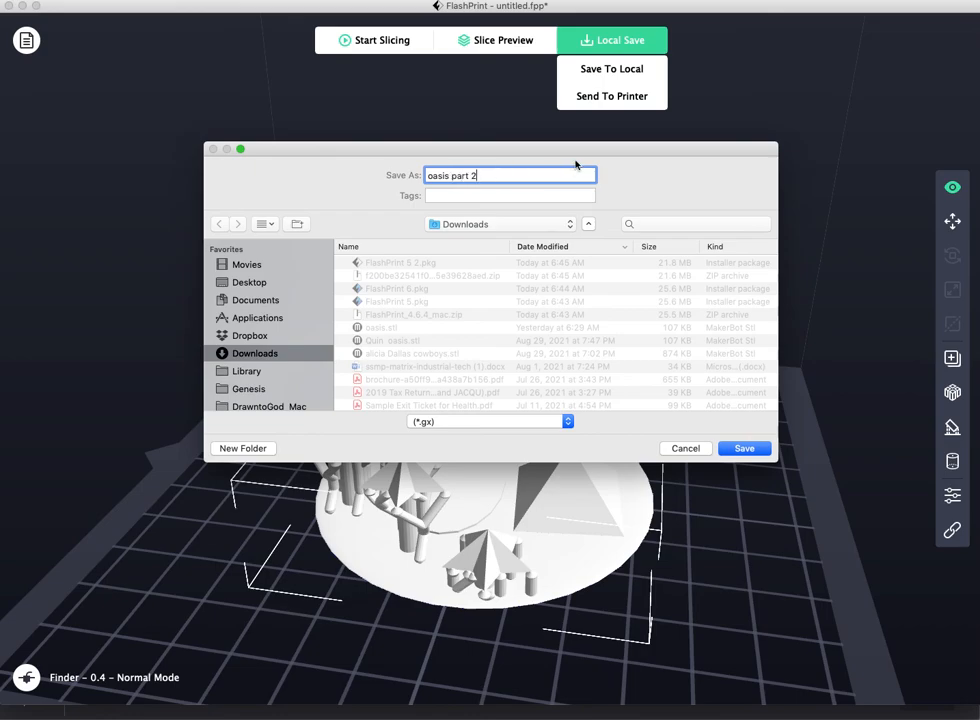
{"action": "mouse_move", "coordinate": [452, 412]}
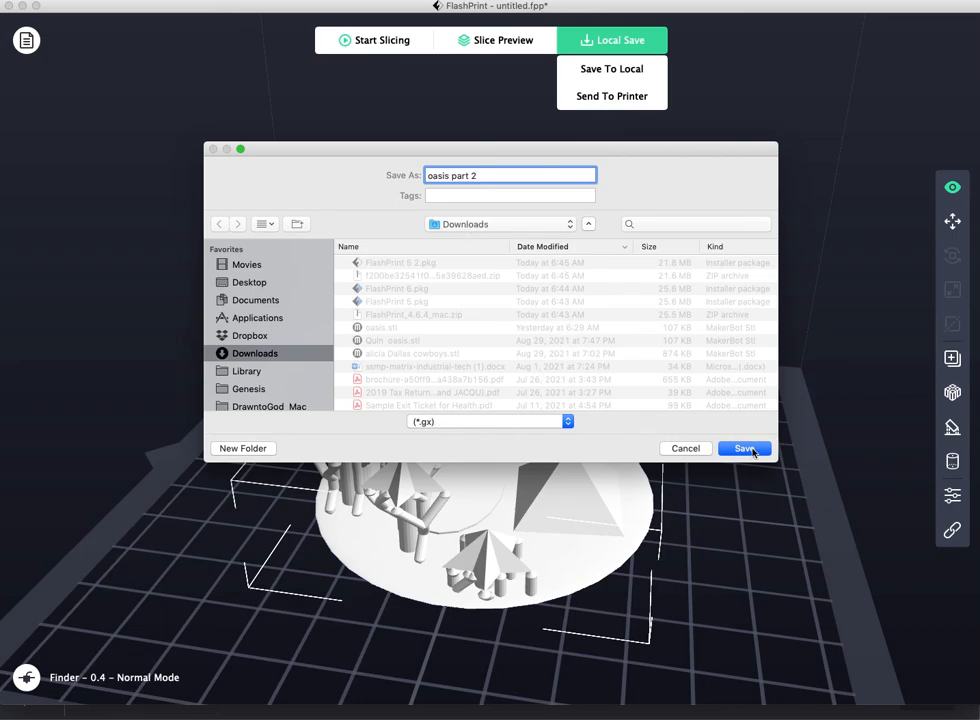
{"action": "left_click", "coordinate": [744, 448]}
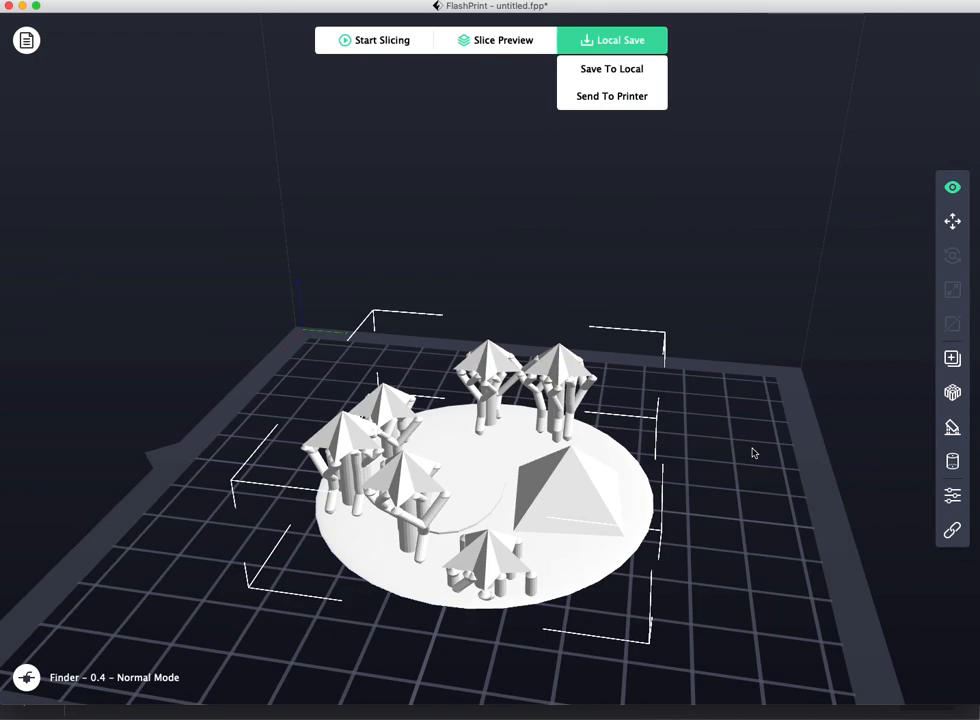
{"action": "mouse_move", "coordinate": [694, 436]}
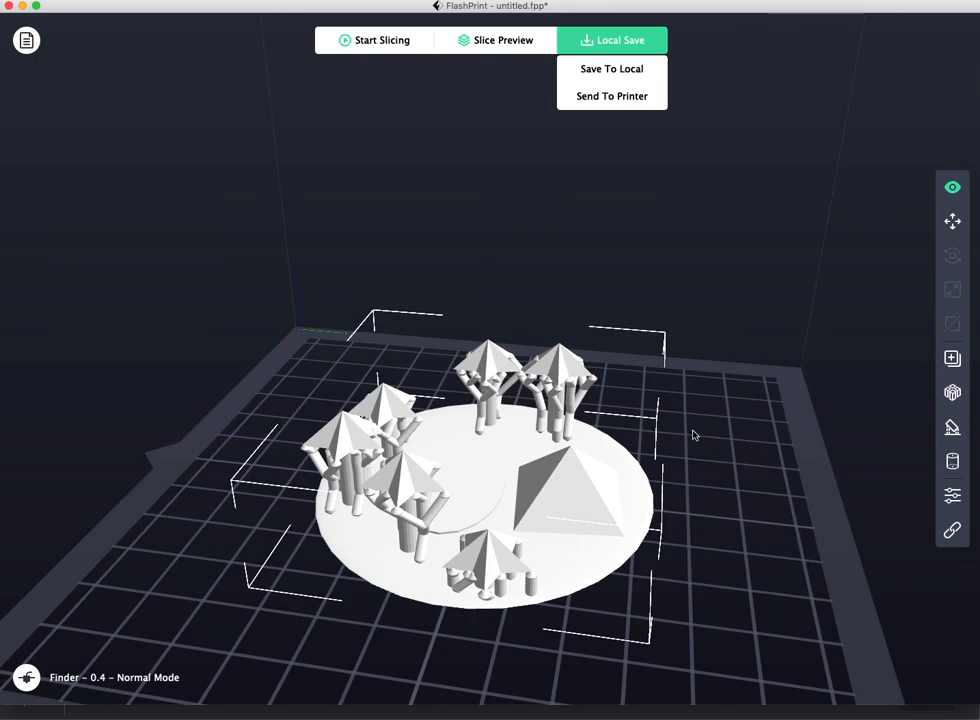
{"action": "mouse_move", "coordinate": [316, 400]}
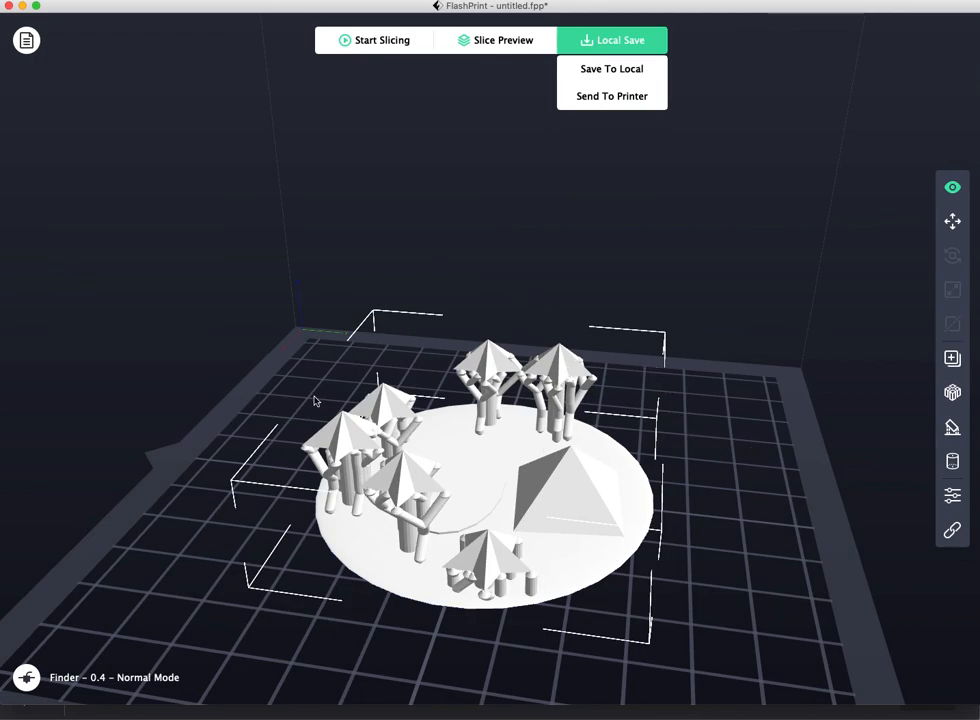
{"action": "mouse_move", "coordinate": [418, 396]}
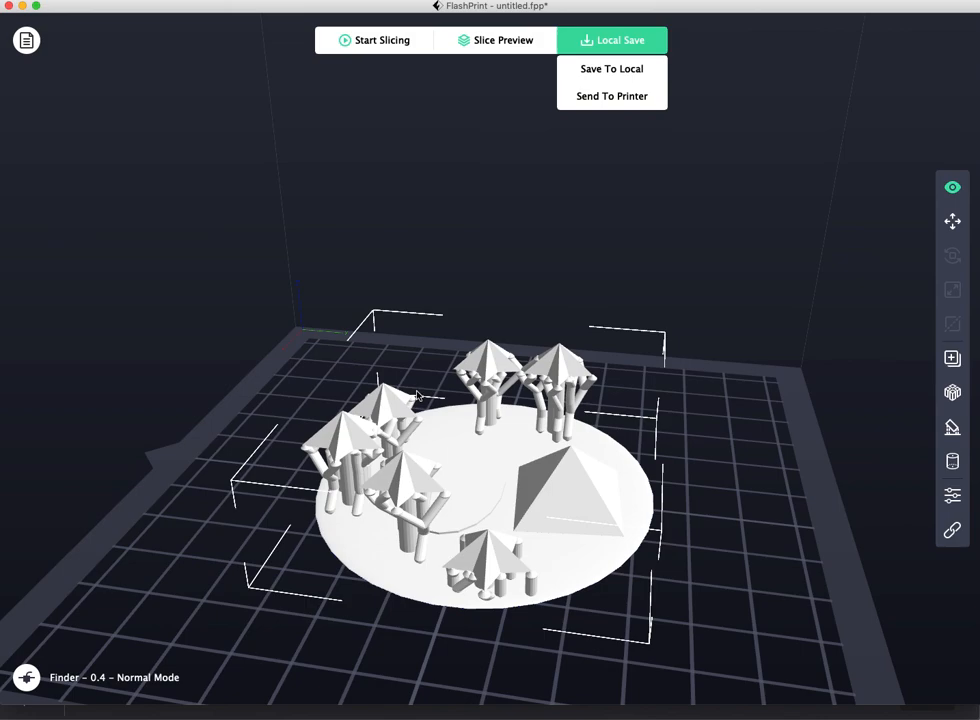
{"action": "mouse_move", "coordinate": [528, 344]}
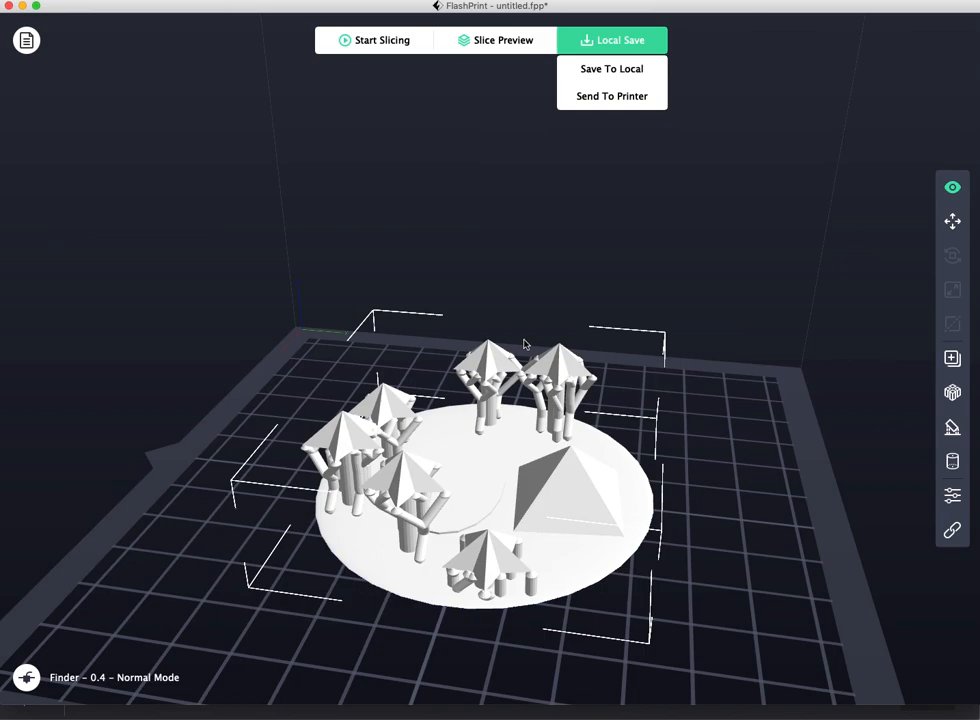
{"action": "mouse_move", "coordinate": [122, 44]}
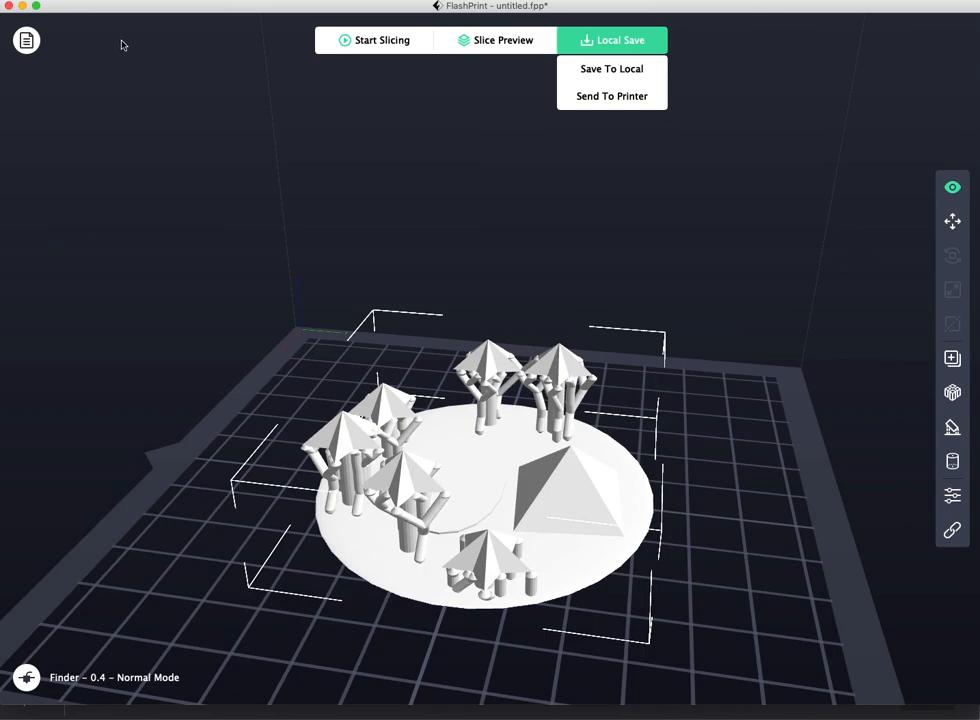